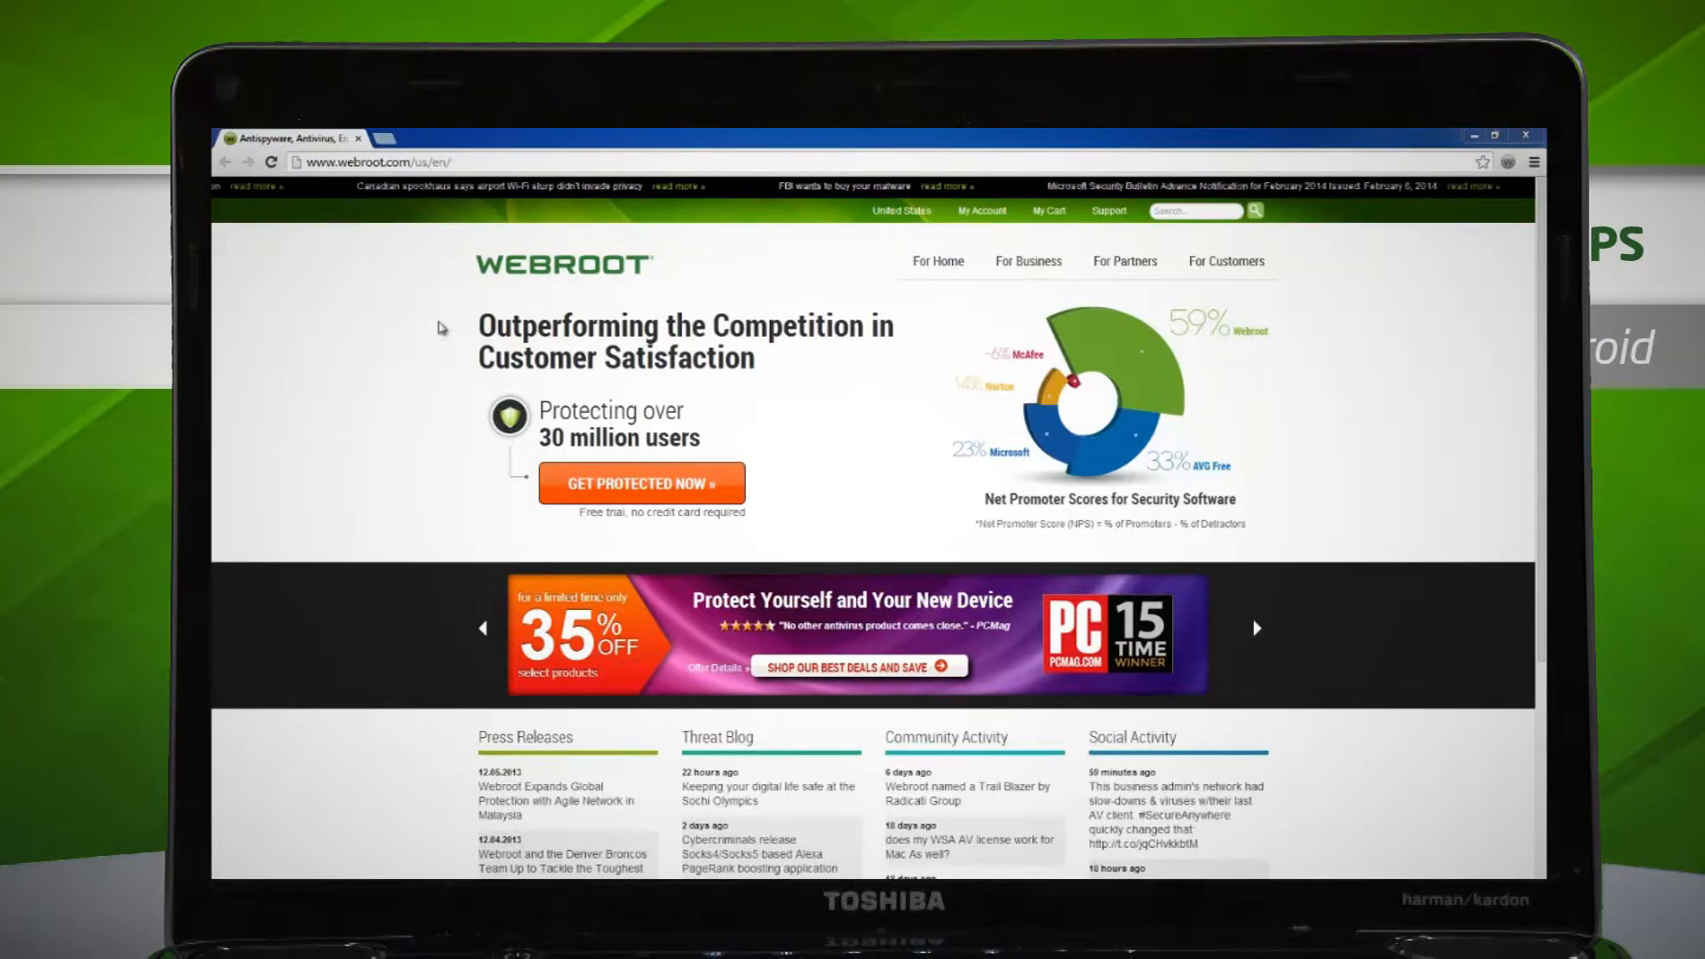
pyautogui.write('my')
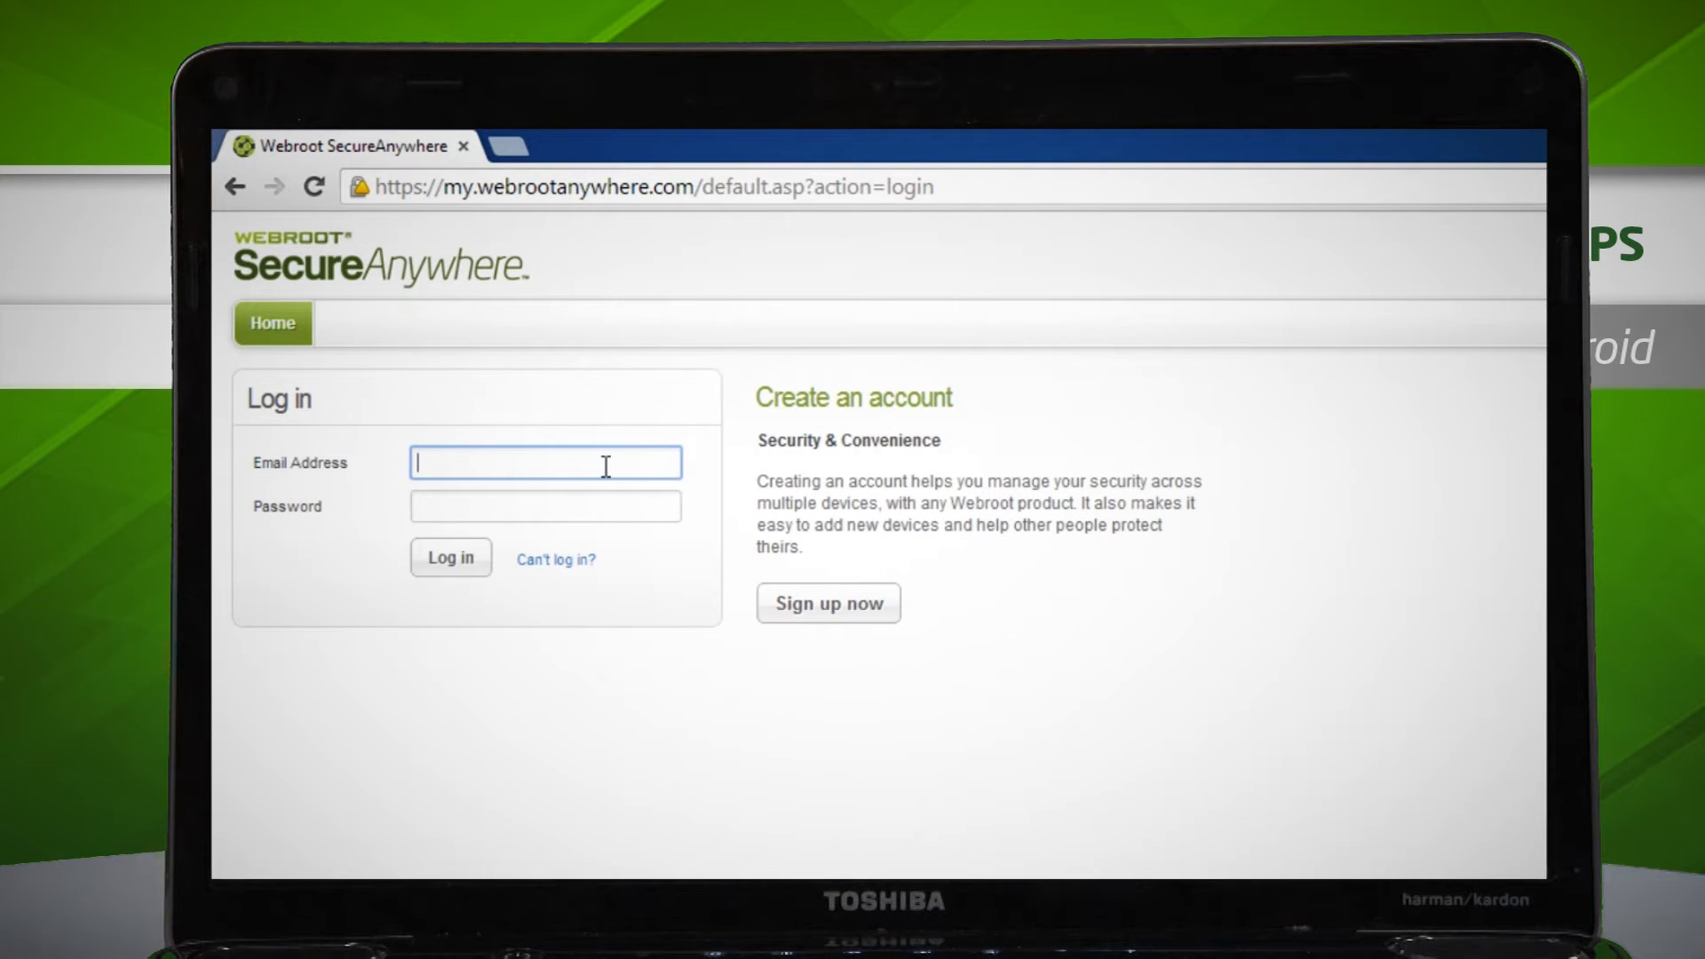
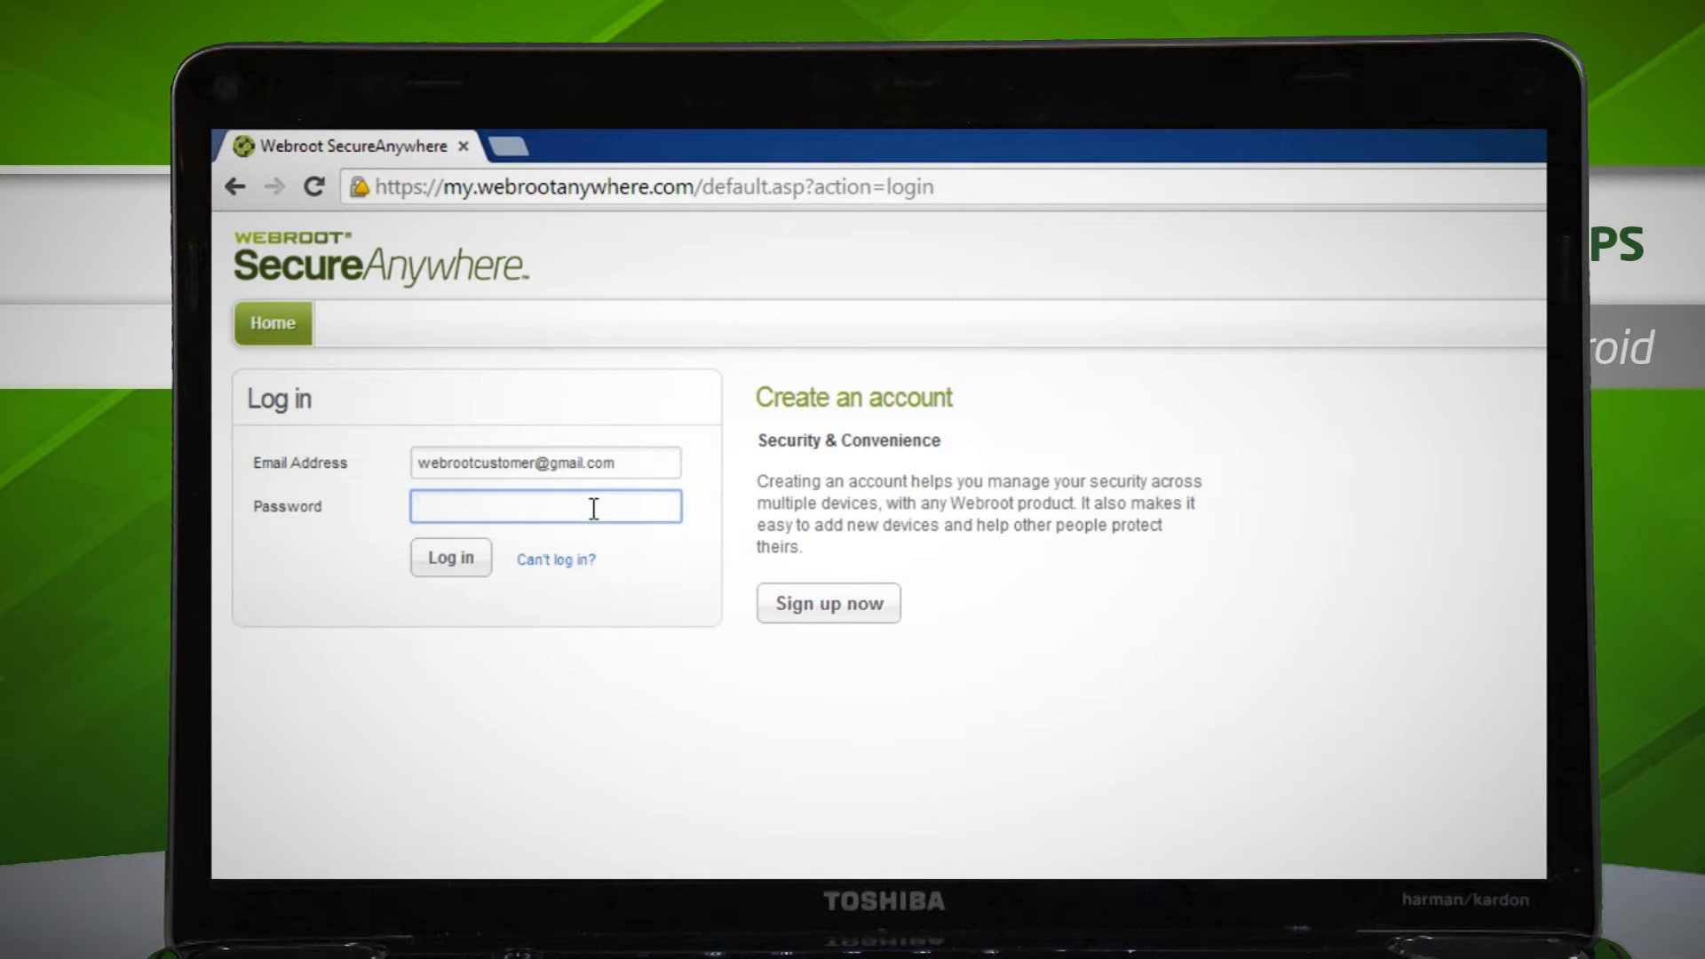
pyautogui.click(450, 556)
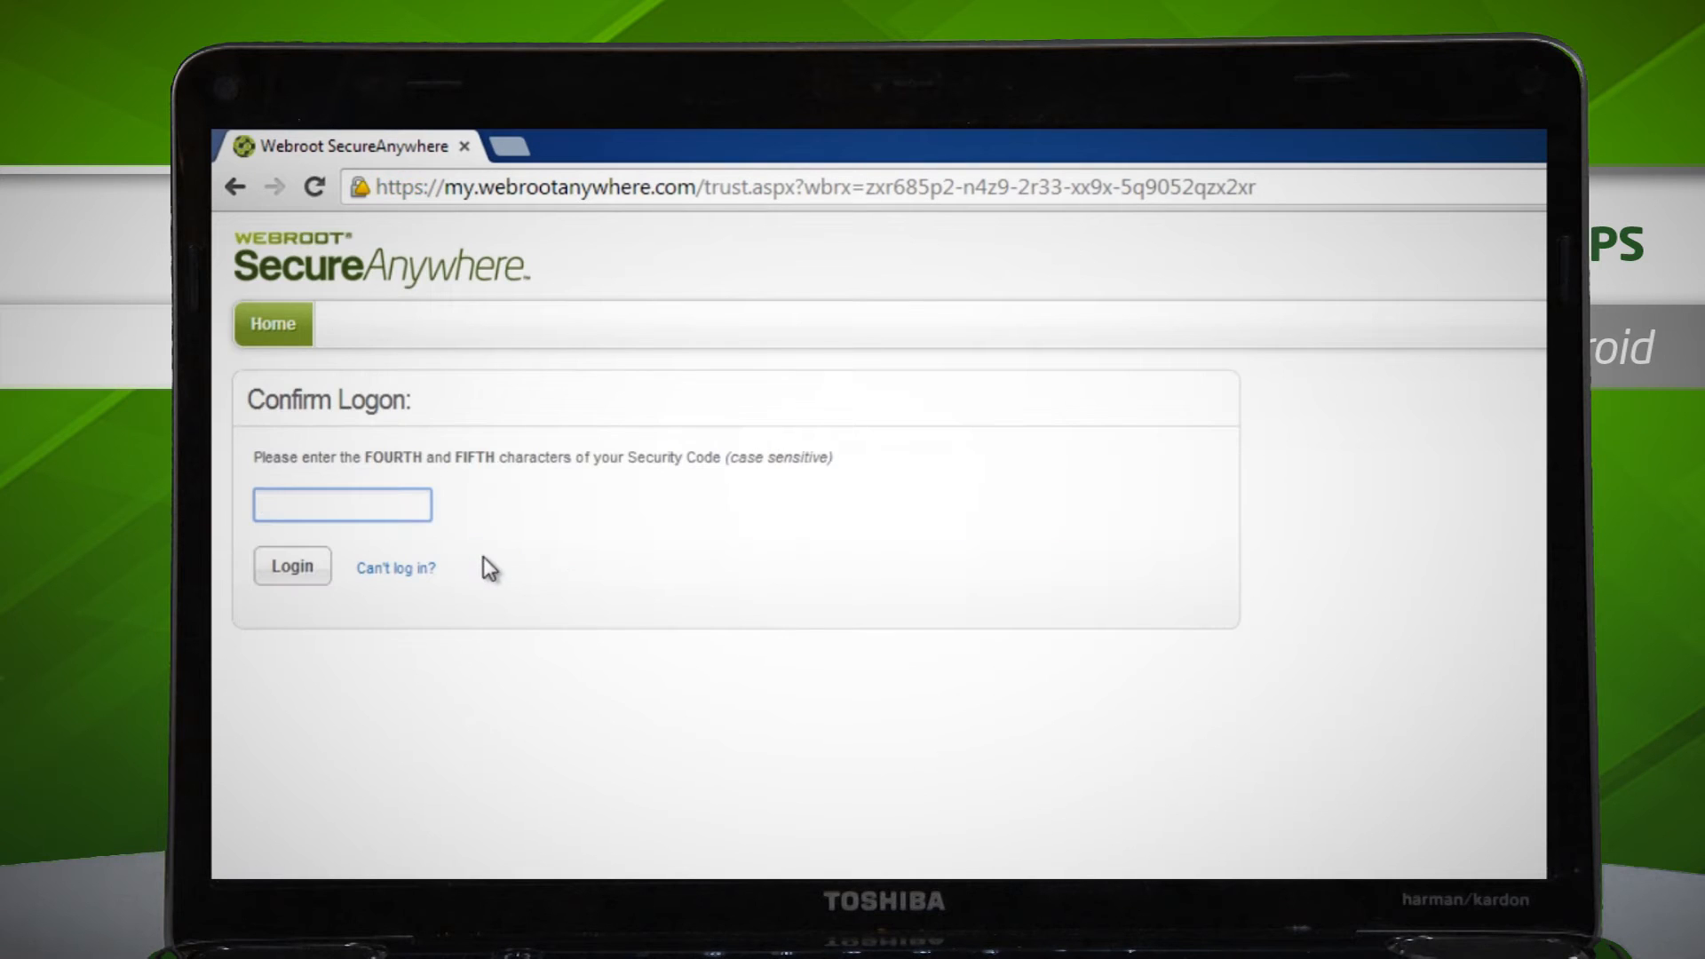
pyautogui.click(308, 566)
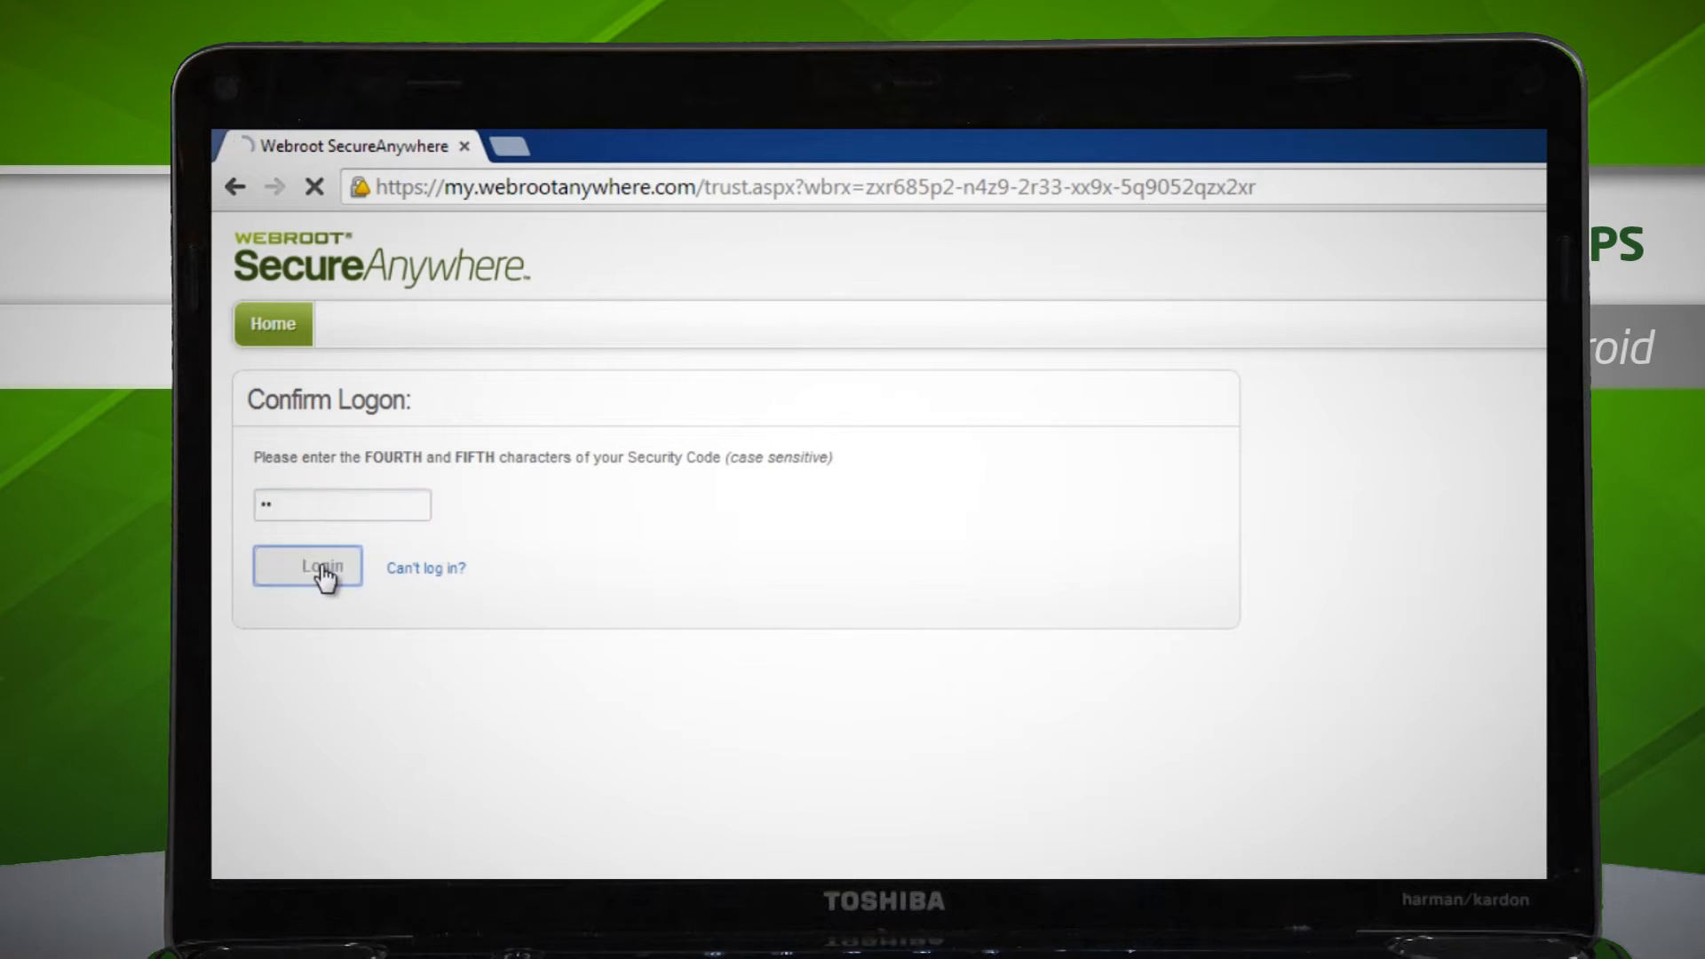
pyautogui.click(308, 566)
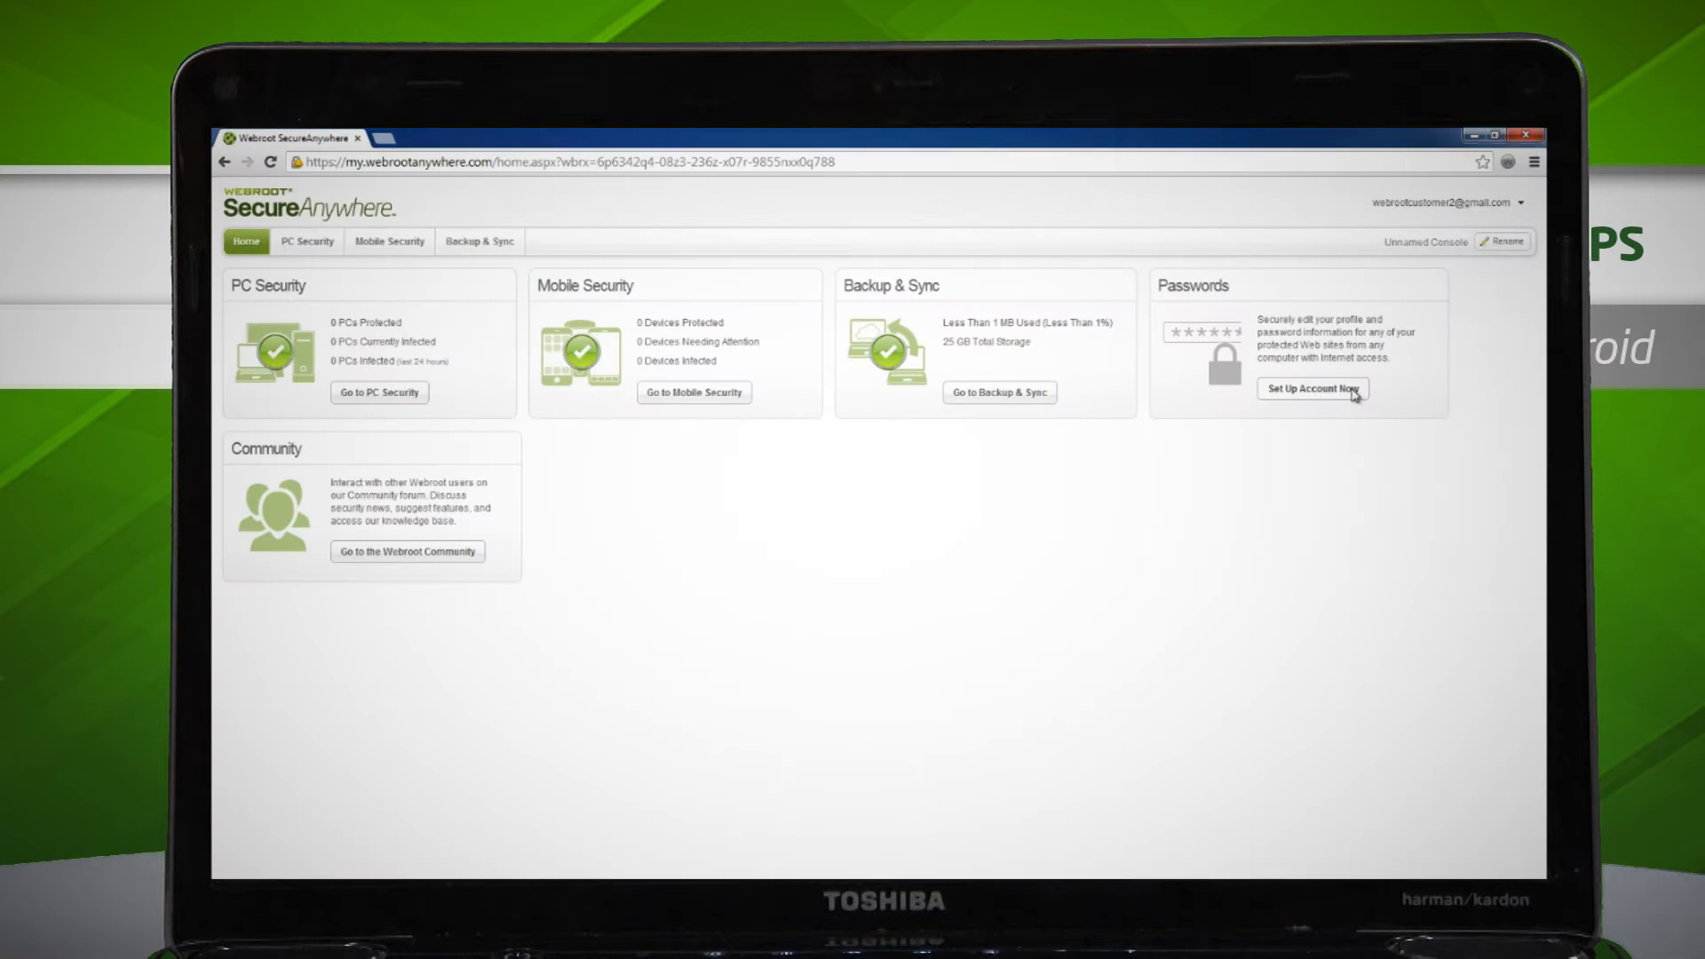
# - Enable the Passwords service for the account and go to Mobile Security
pyautogui.click(1311, 389)
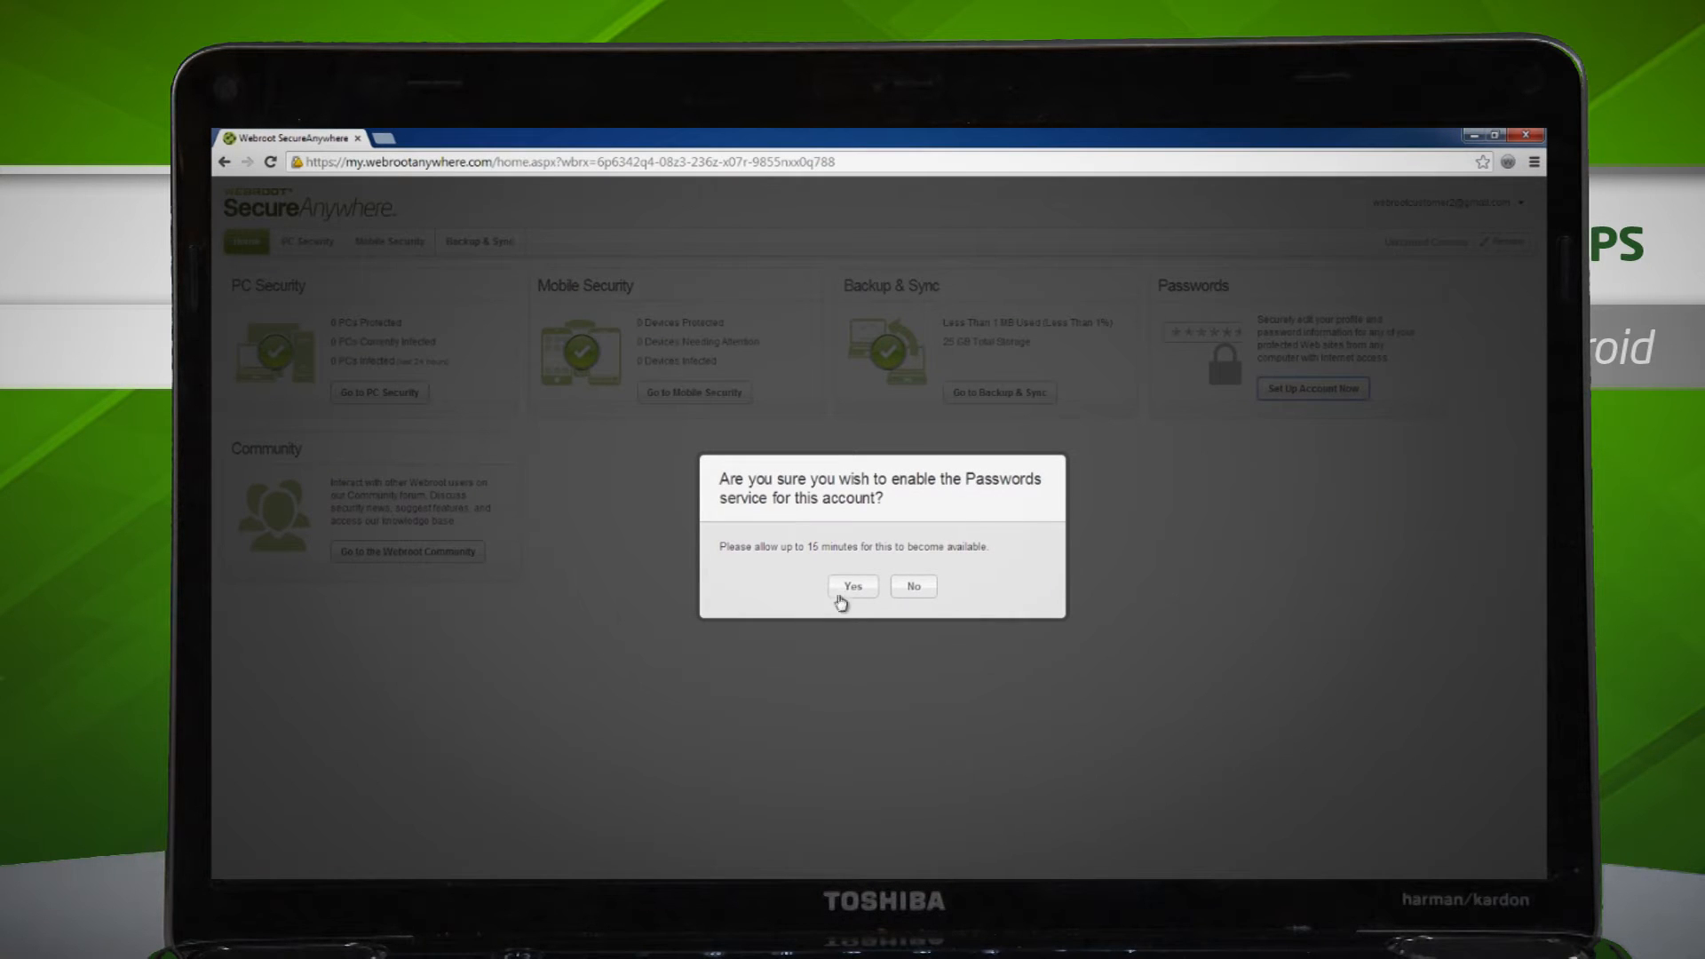
pyautogui.click(852, 586)
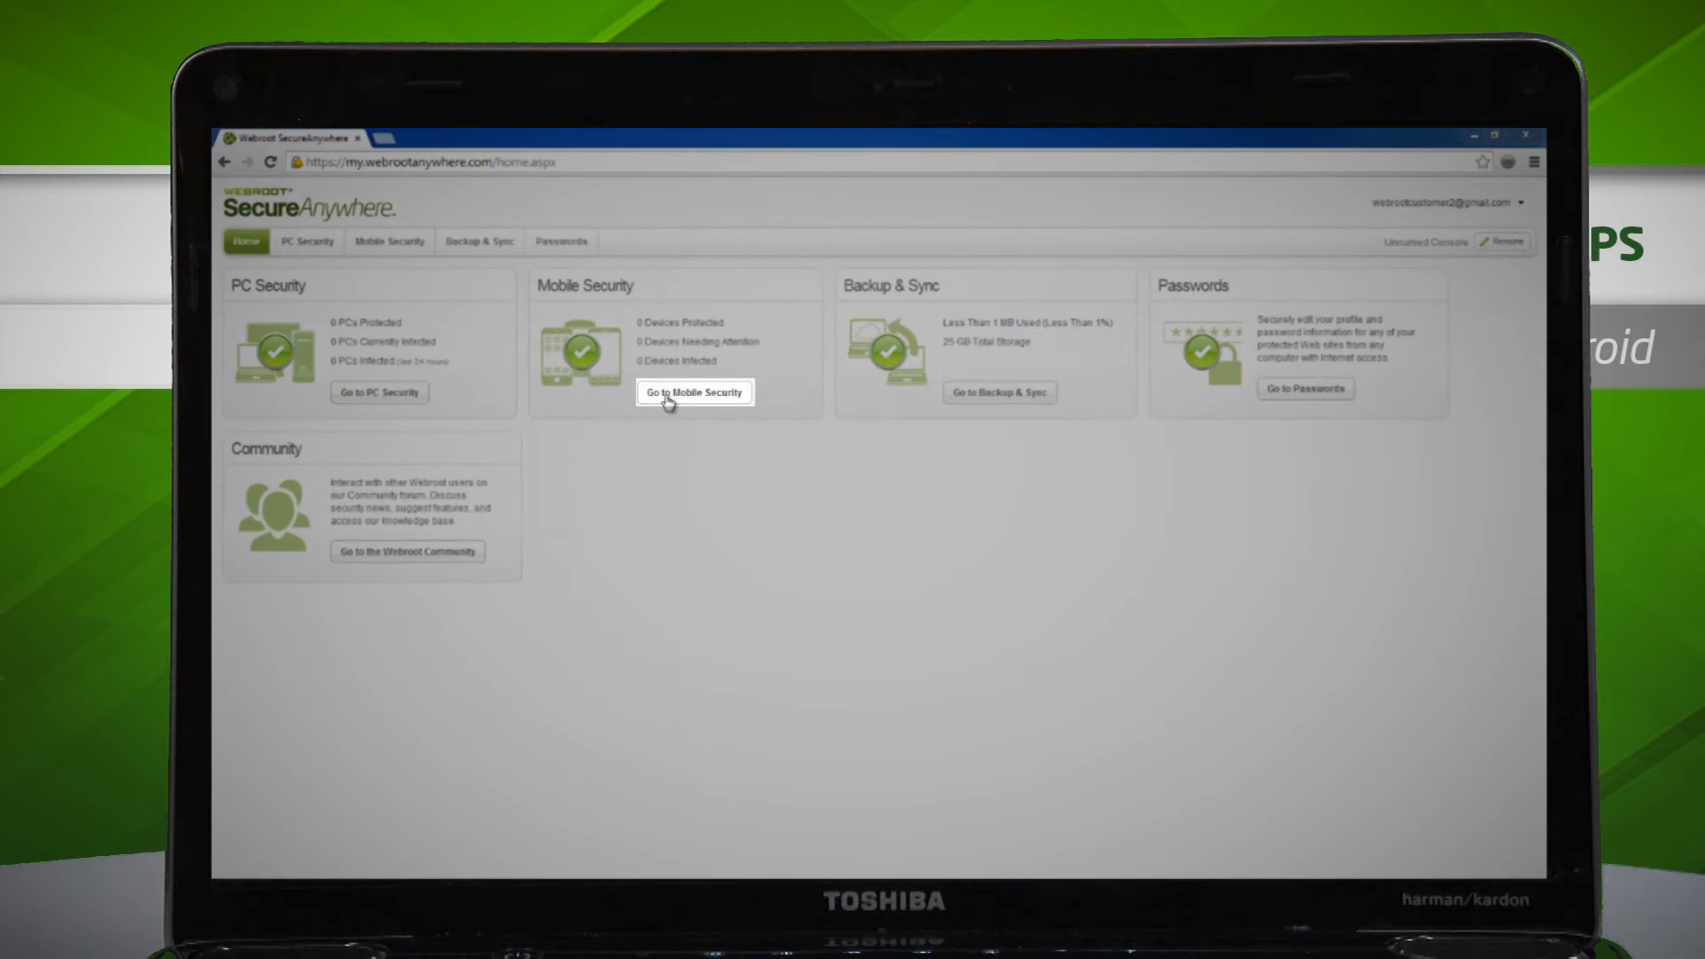
pyautogui.click(695, 391)
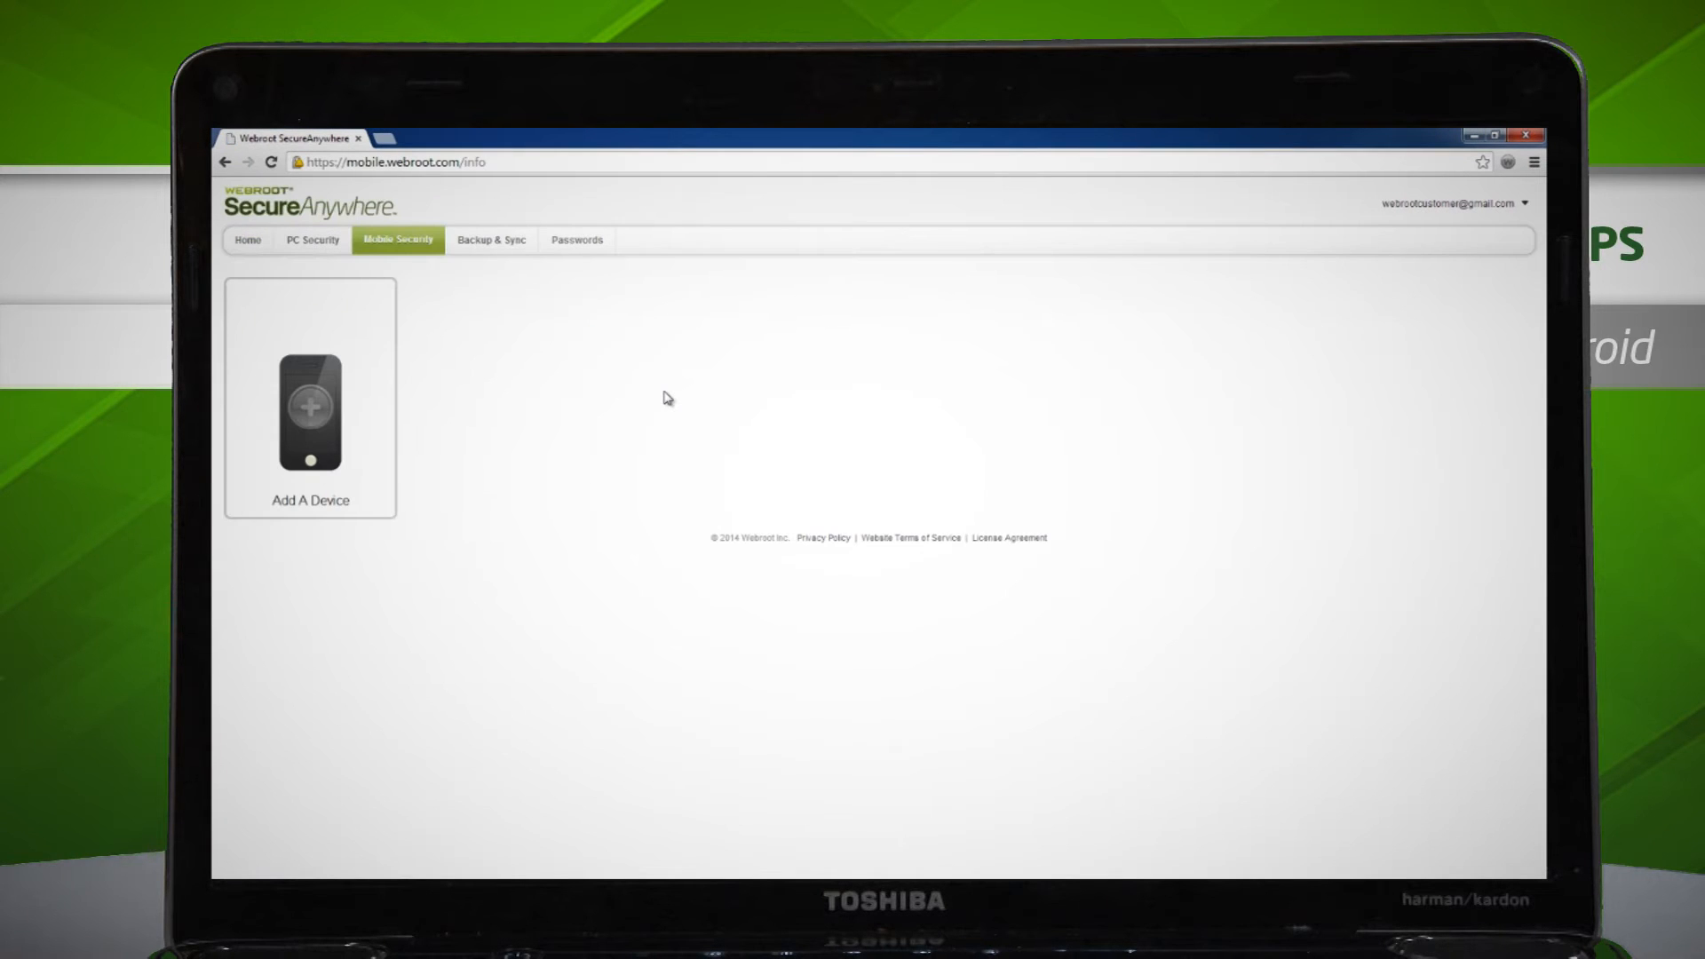
pyautogui.moveTo(386, 455)
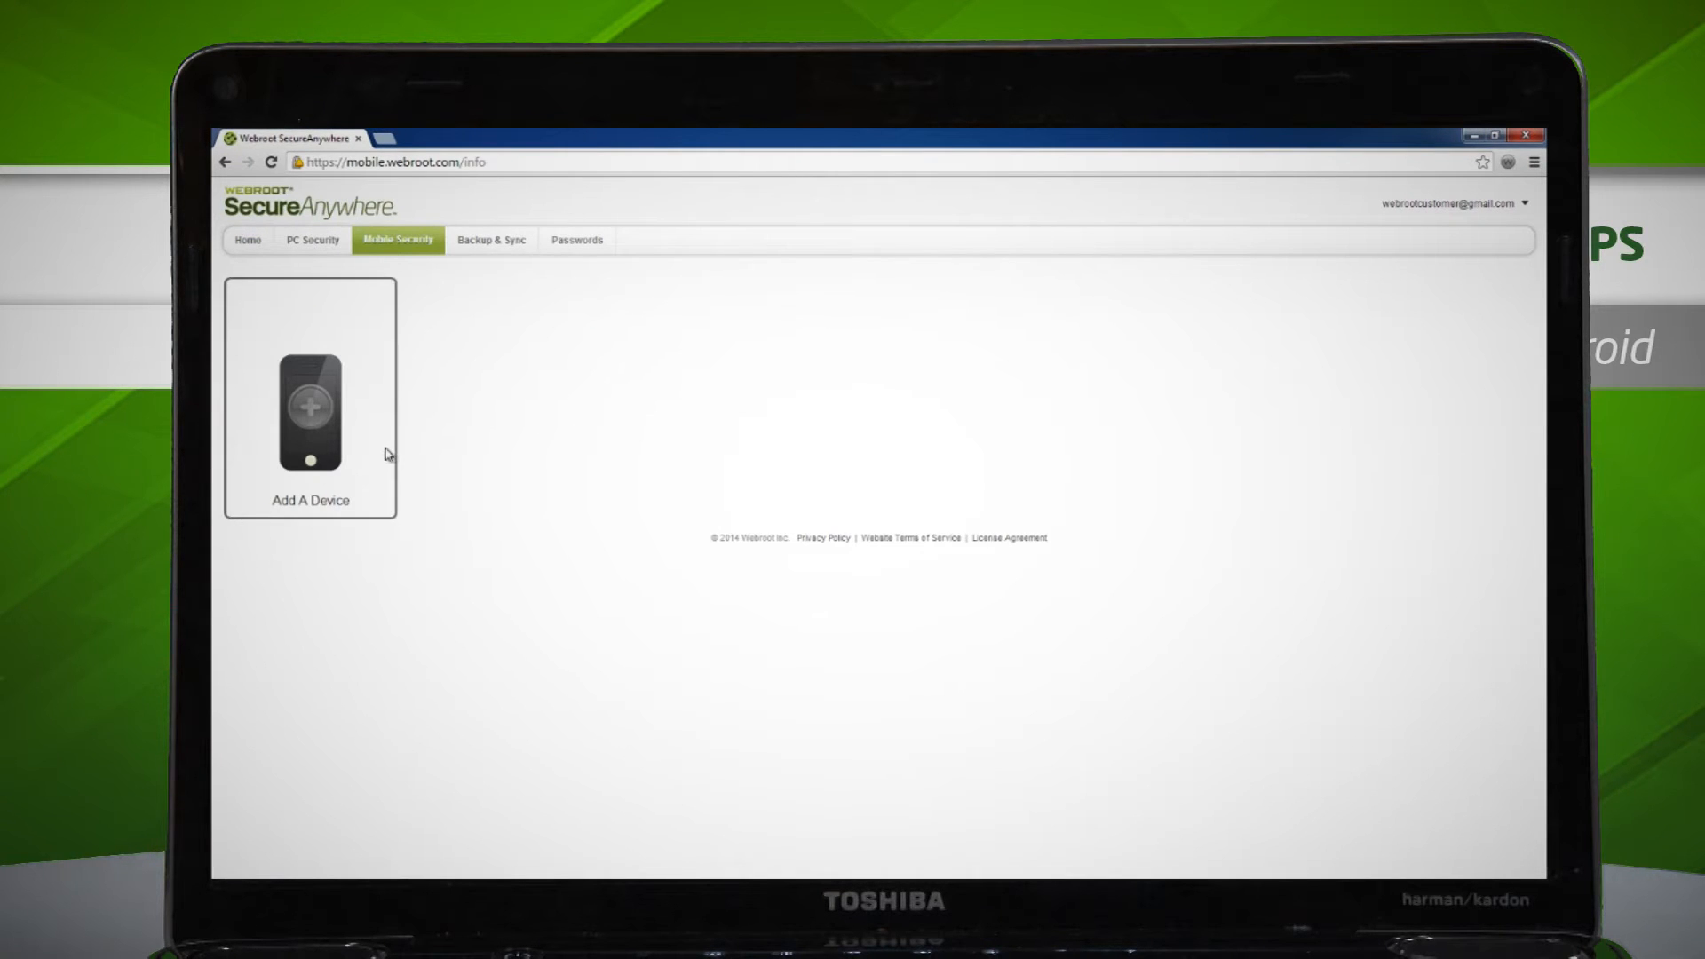
# - Add a device and follow the Android 'here' link for Mobile Complete
pyautogui.click(309, 409)
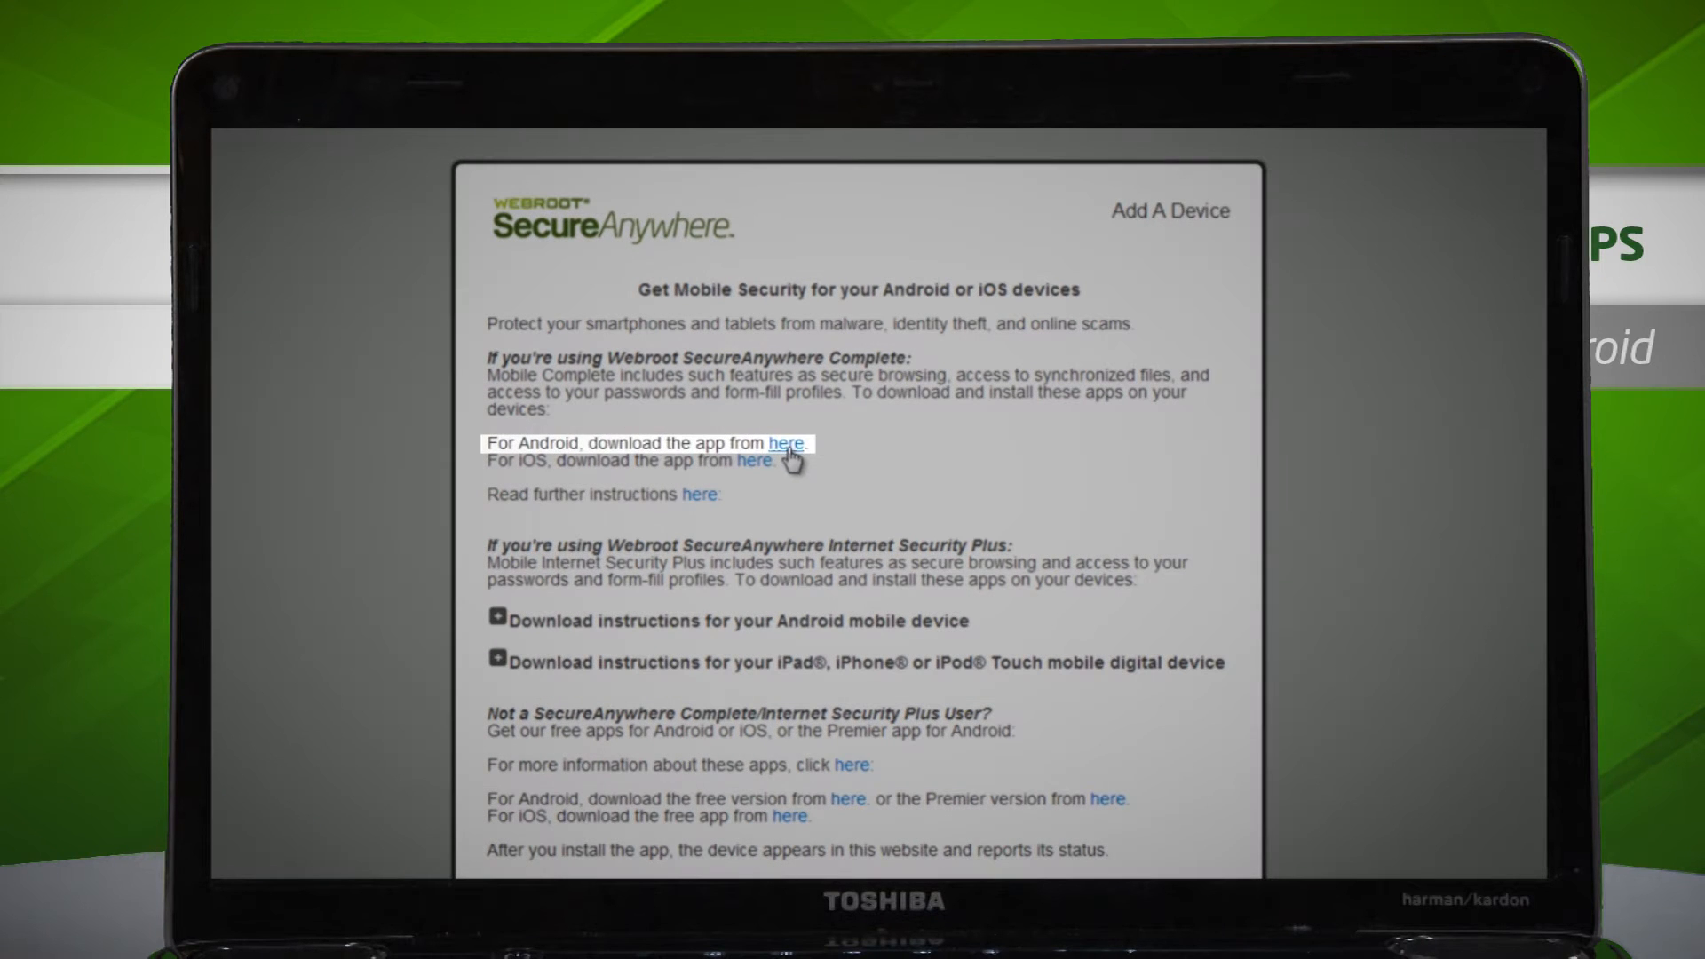
pyautogui.click(785, 444)
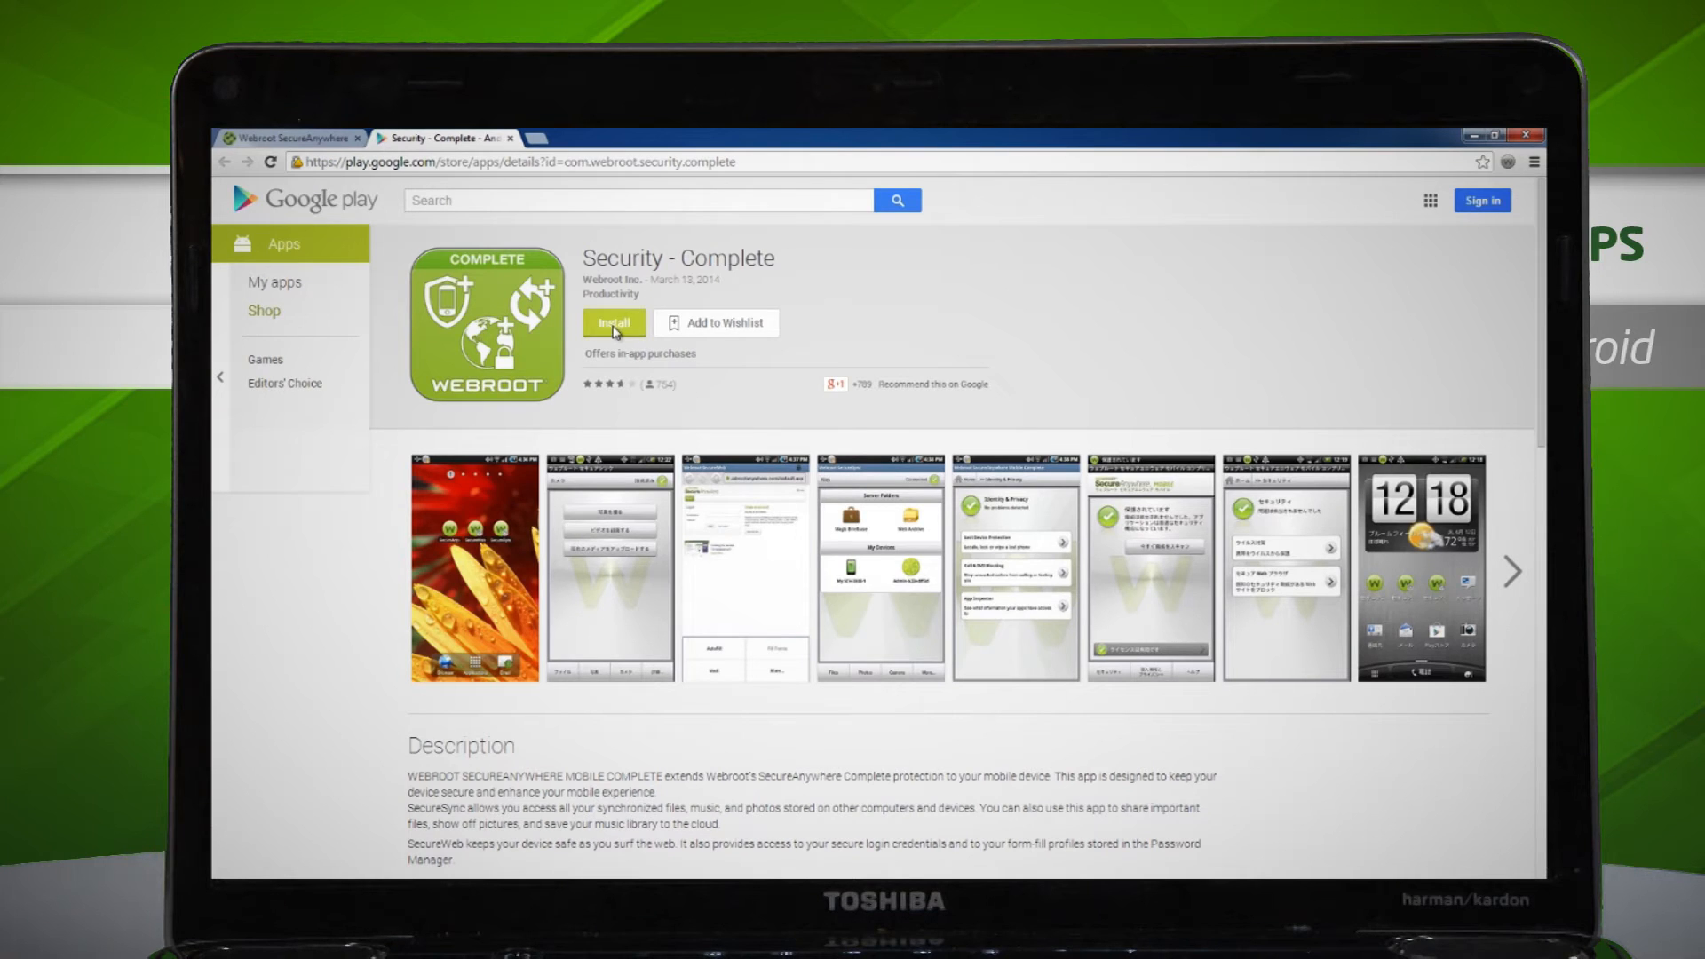
# - Sign in to Google Play from the Security - Complete install prompt
pyautogui.click(613, 321)
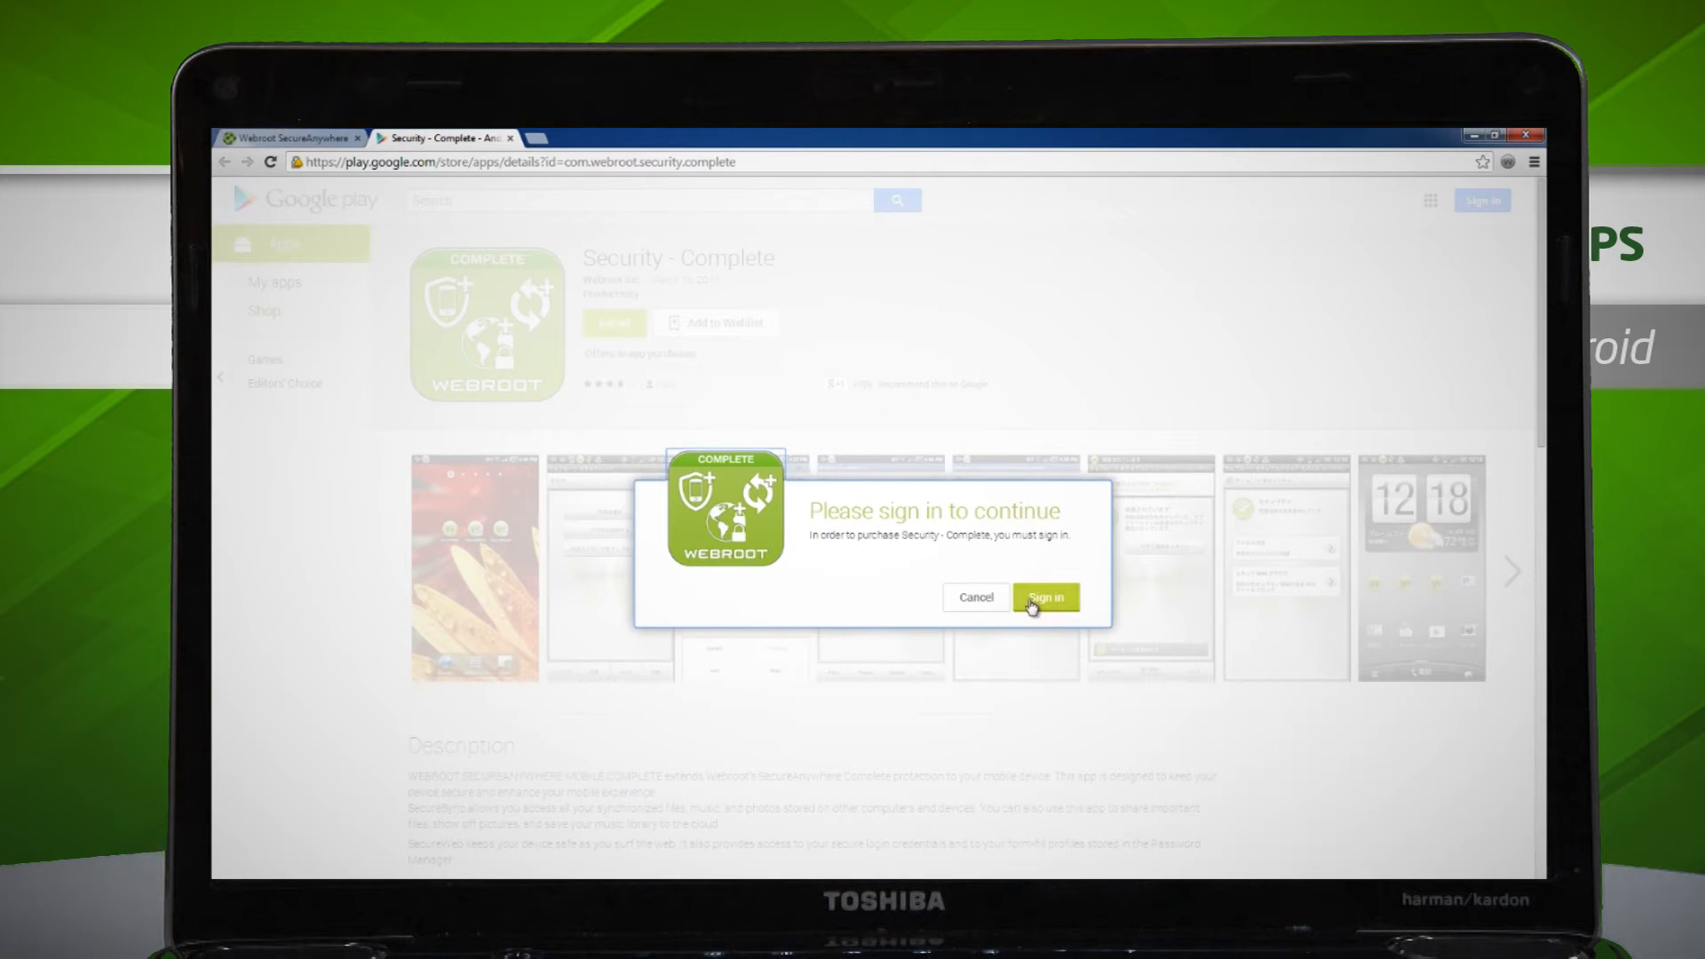
pyautogui.click(1044, 596)
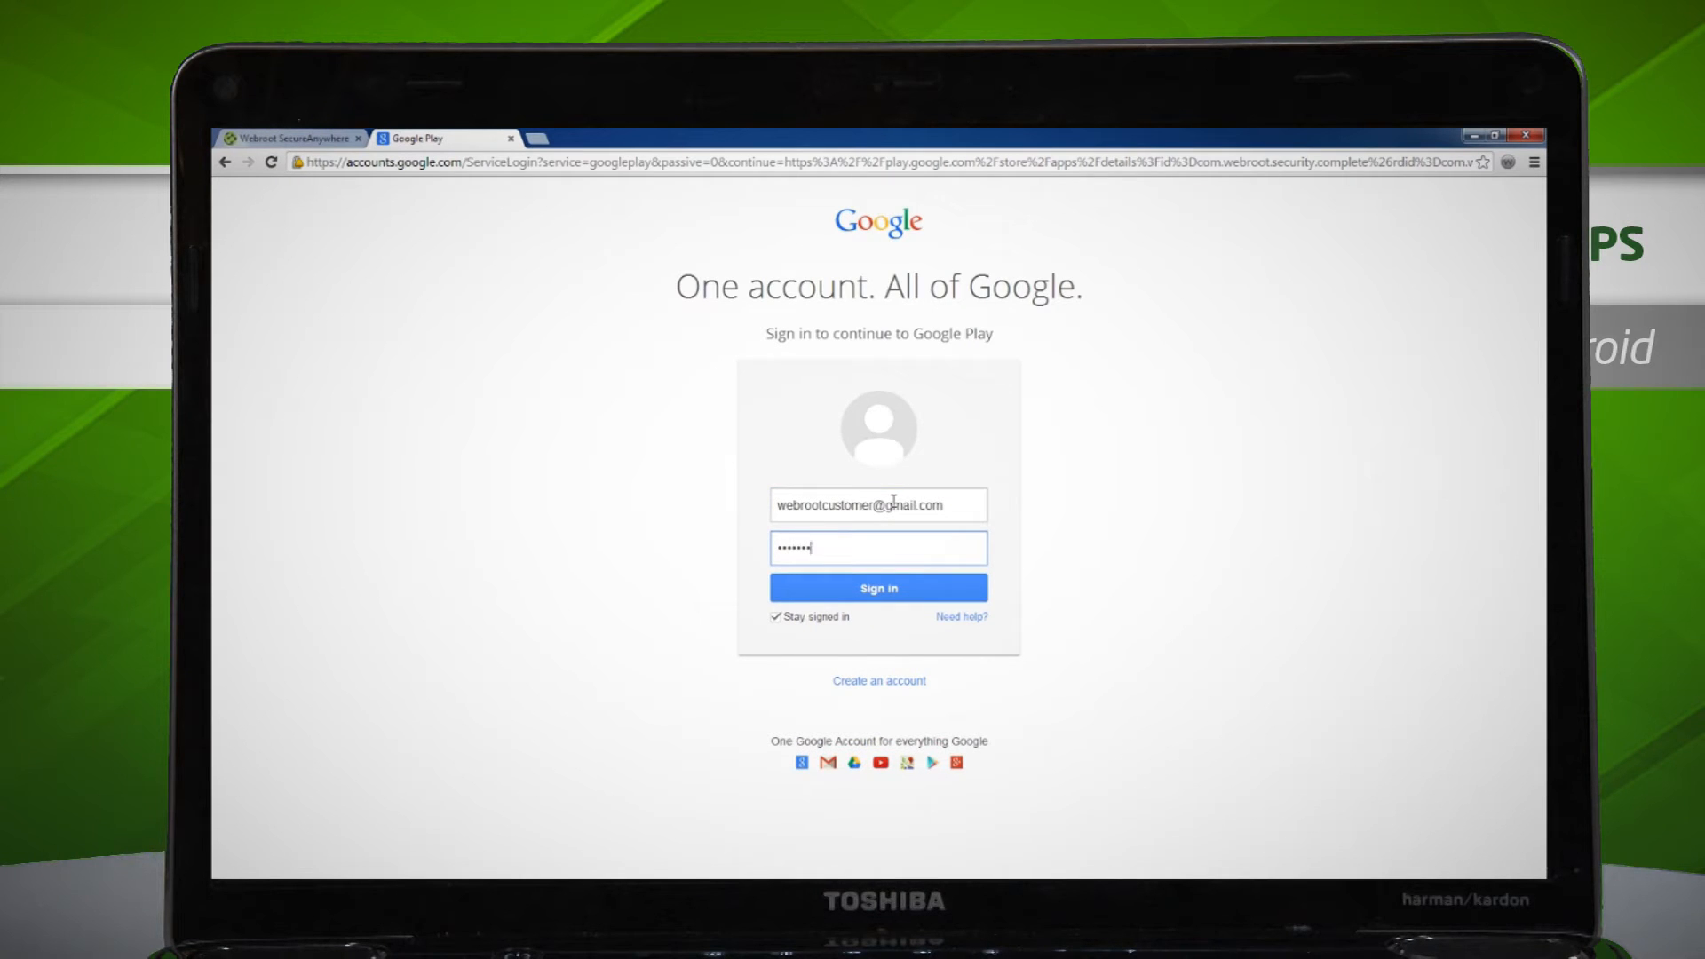
pyautogui.click(877, 588)
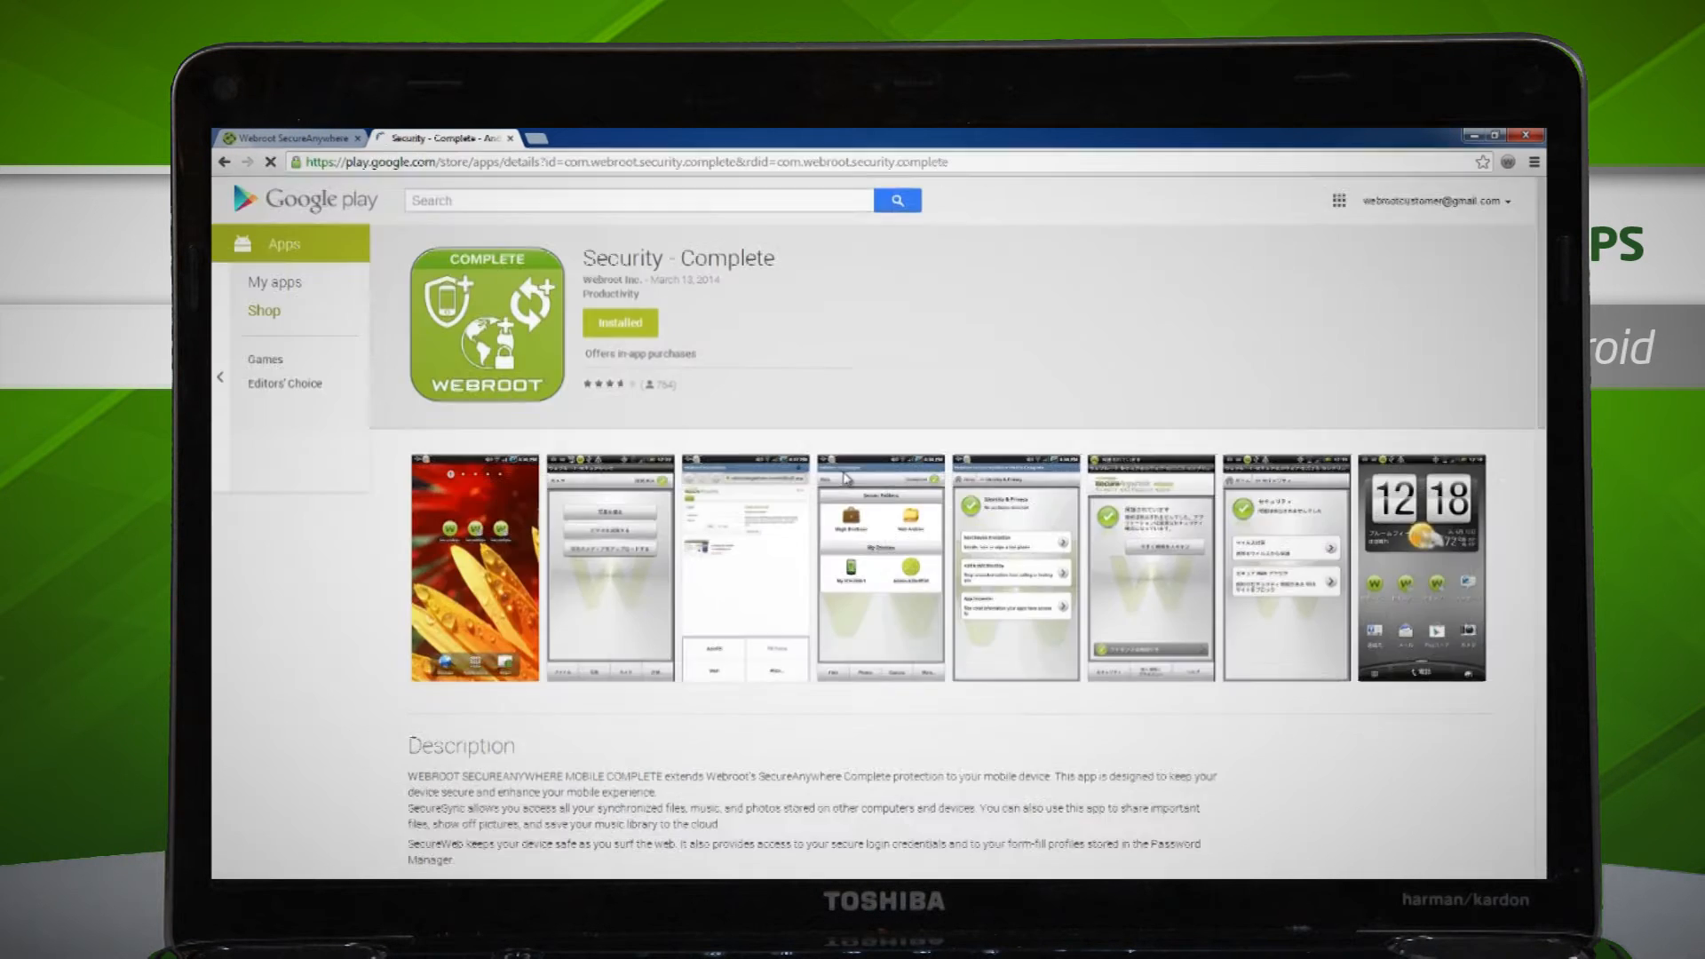
# - Install Security - Complete to the Samsung SM-T210R tablet
pyautogui.click(618, 323)
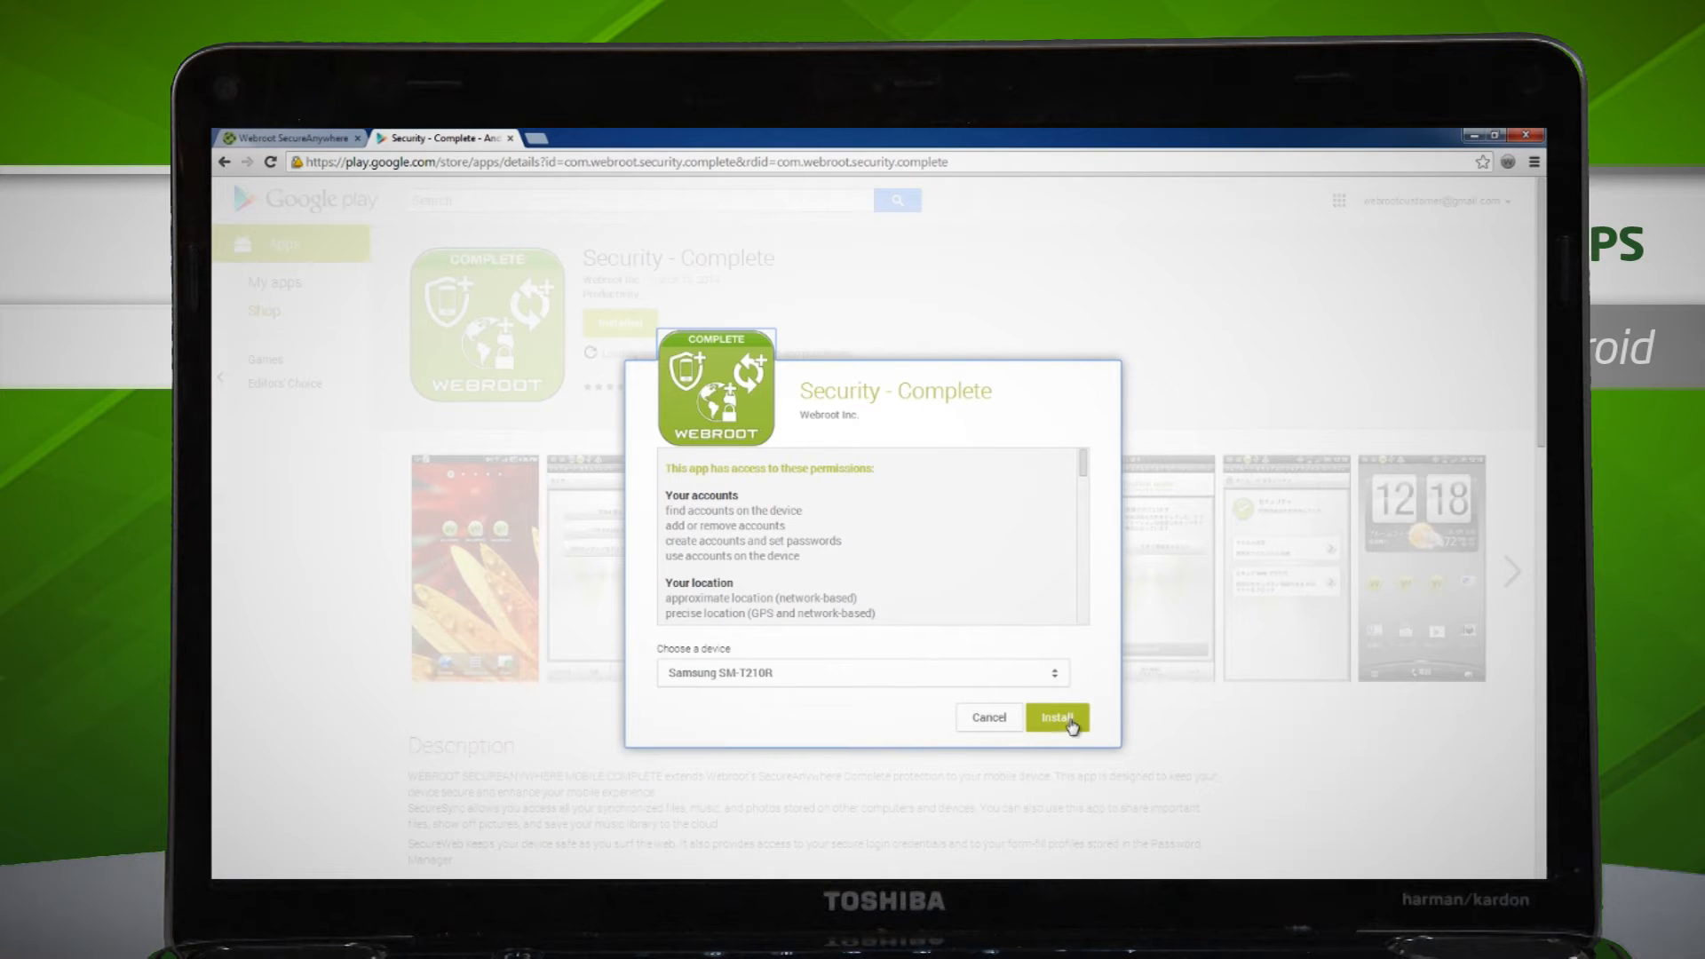
pyautogui.click(1055, 716)
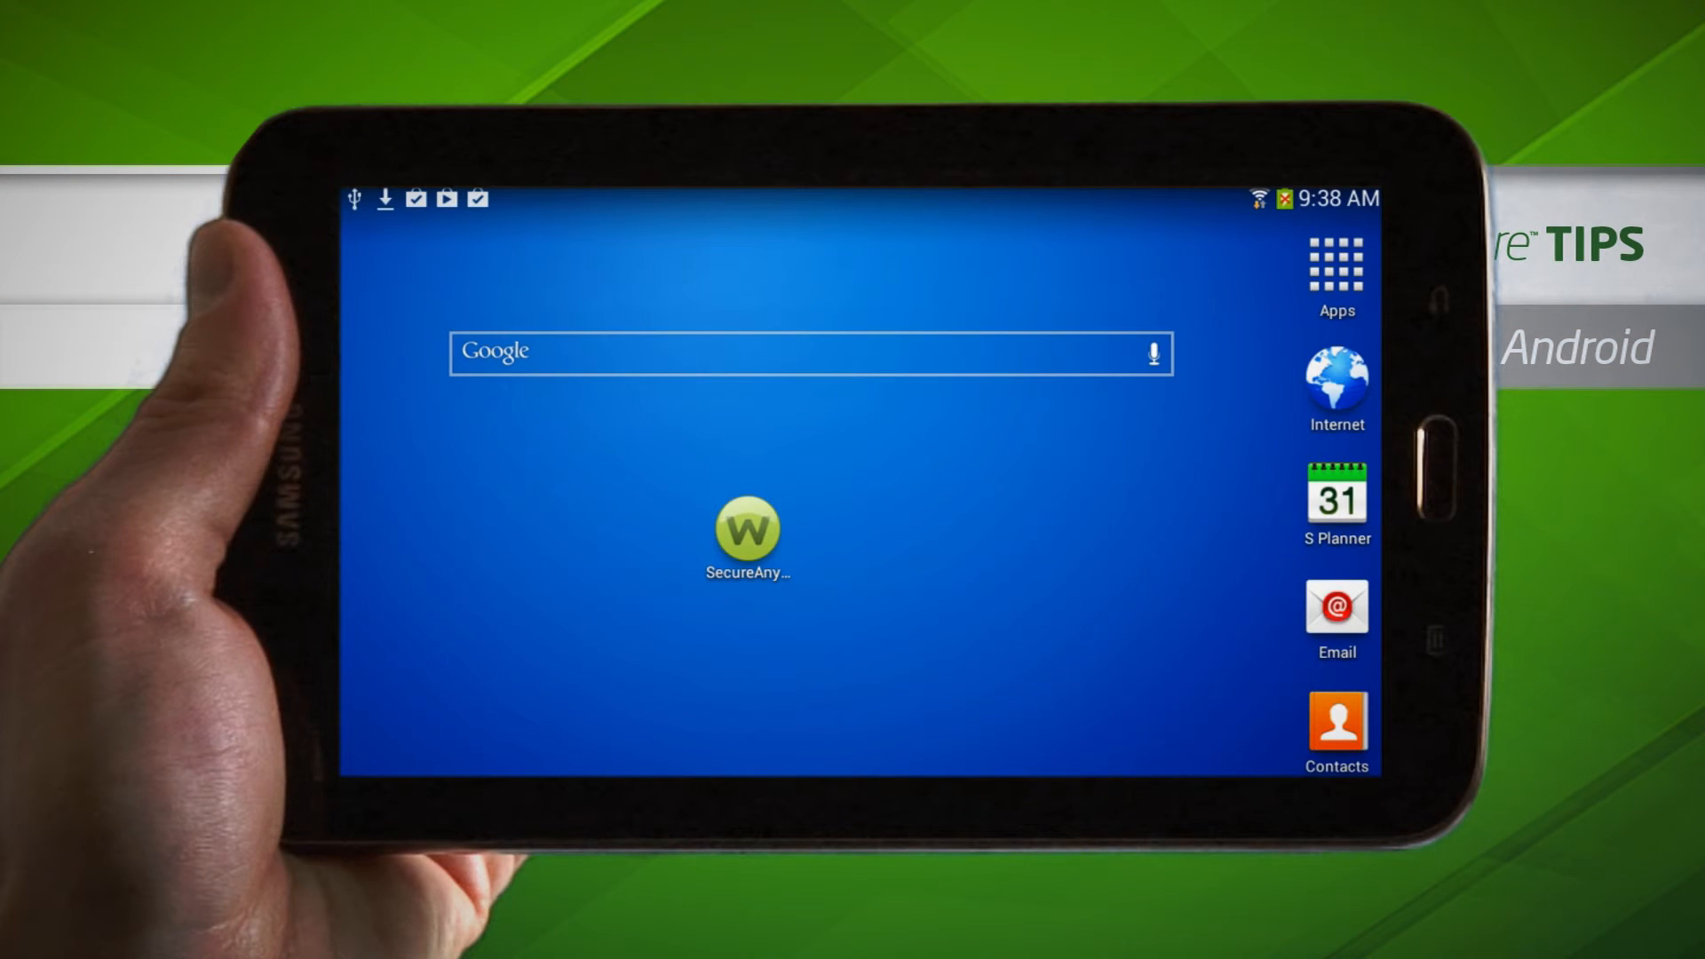
# - Launch SecureAnywhere on the tablet, accept the license and log in with the account email, password and keycode
pyautogui.click(747, 533)
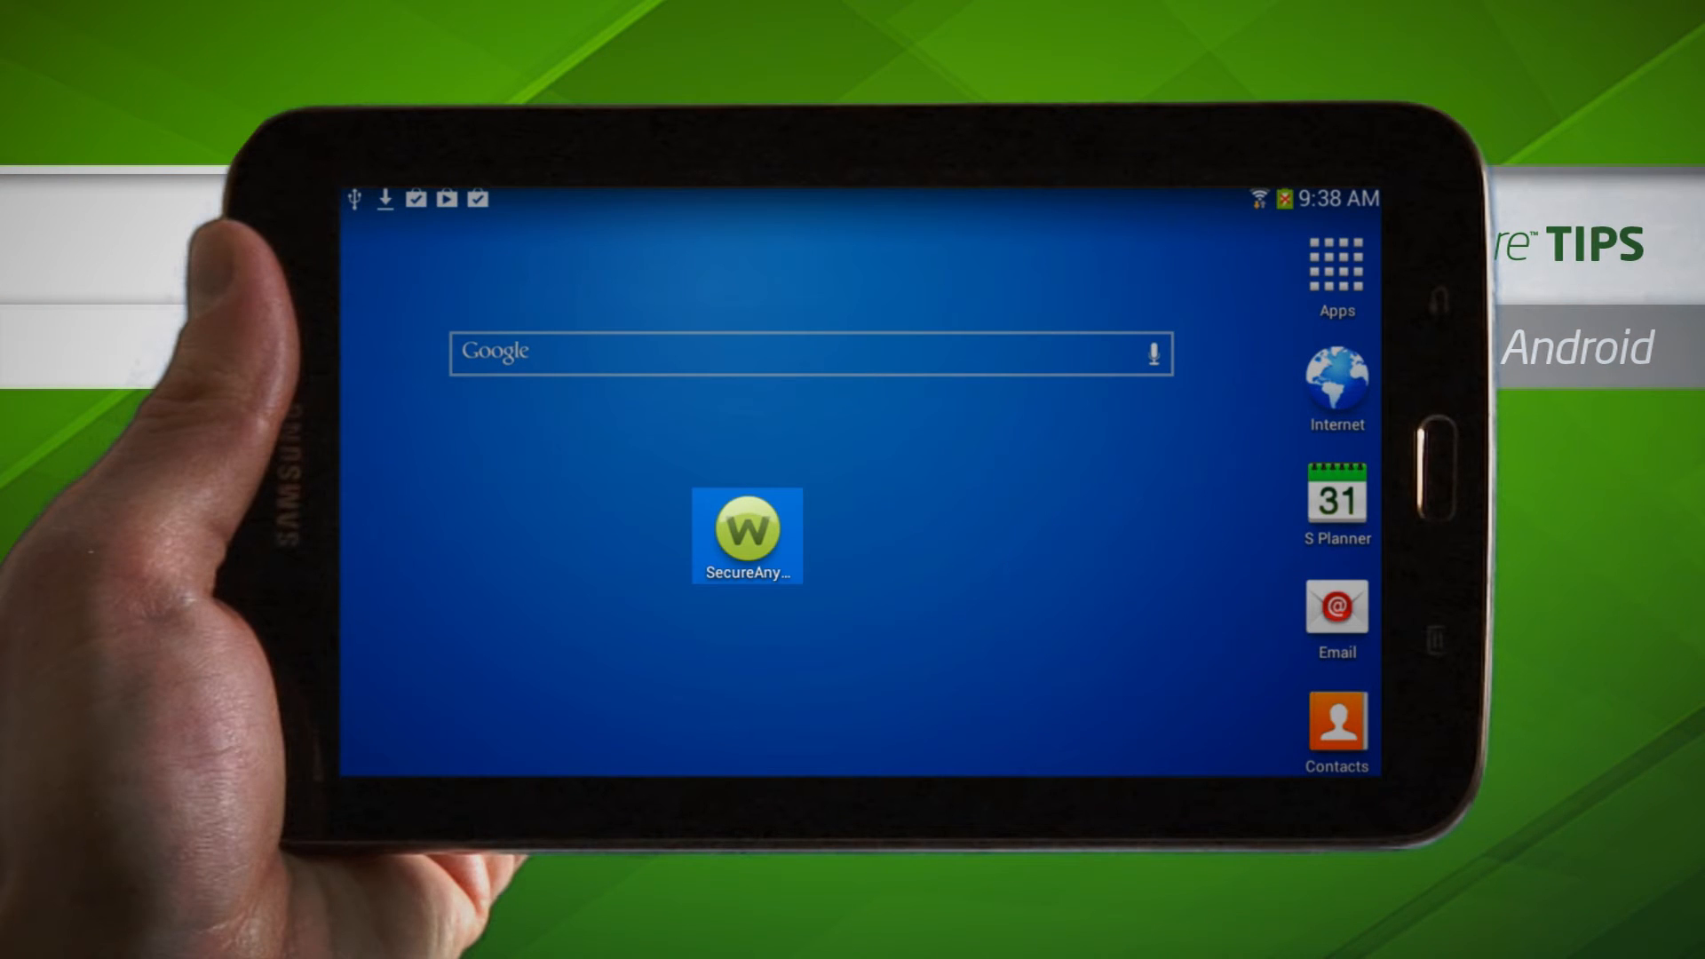
pyautogui.click(746, 533)
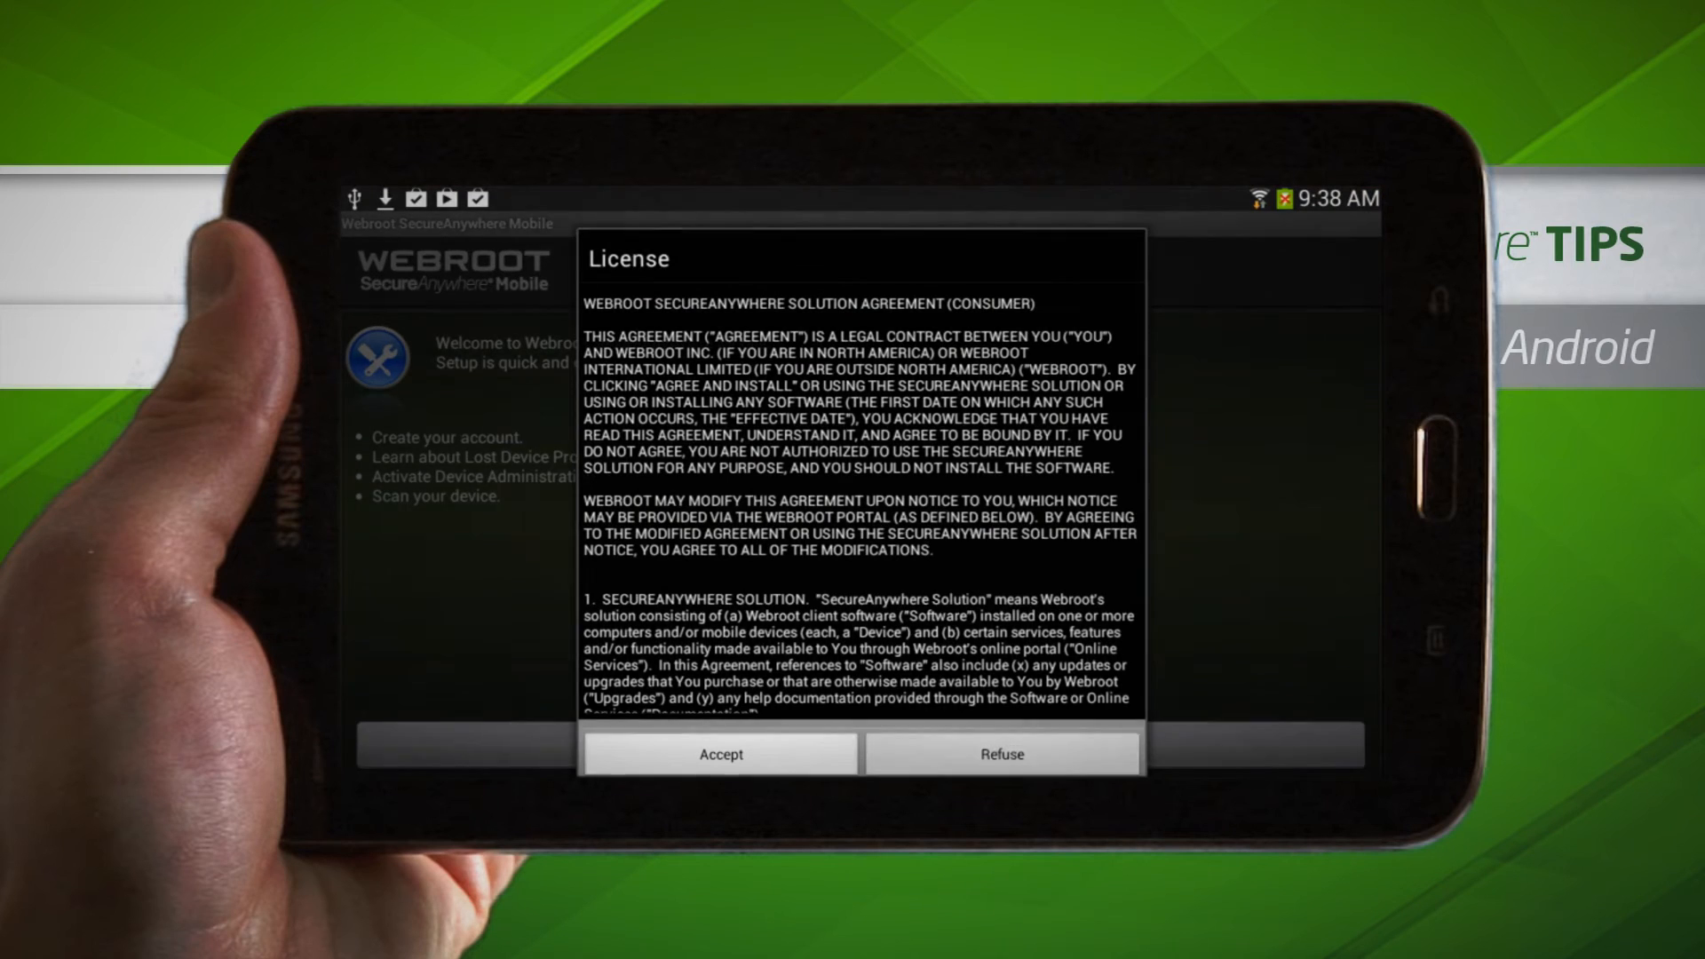
pyautogui.click(720, 753)
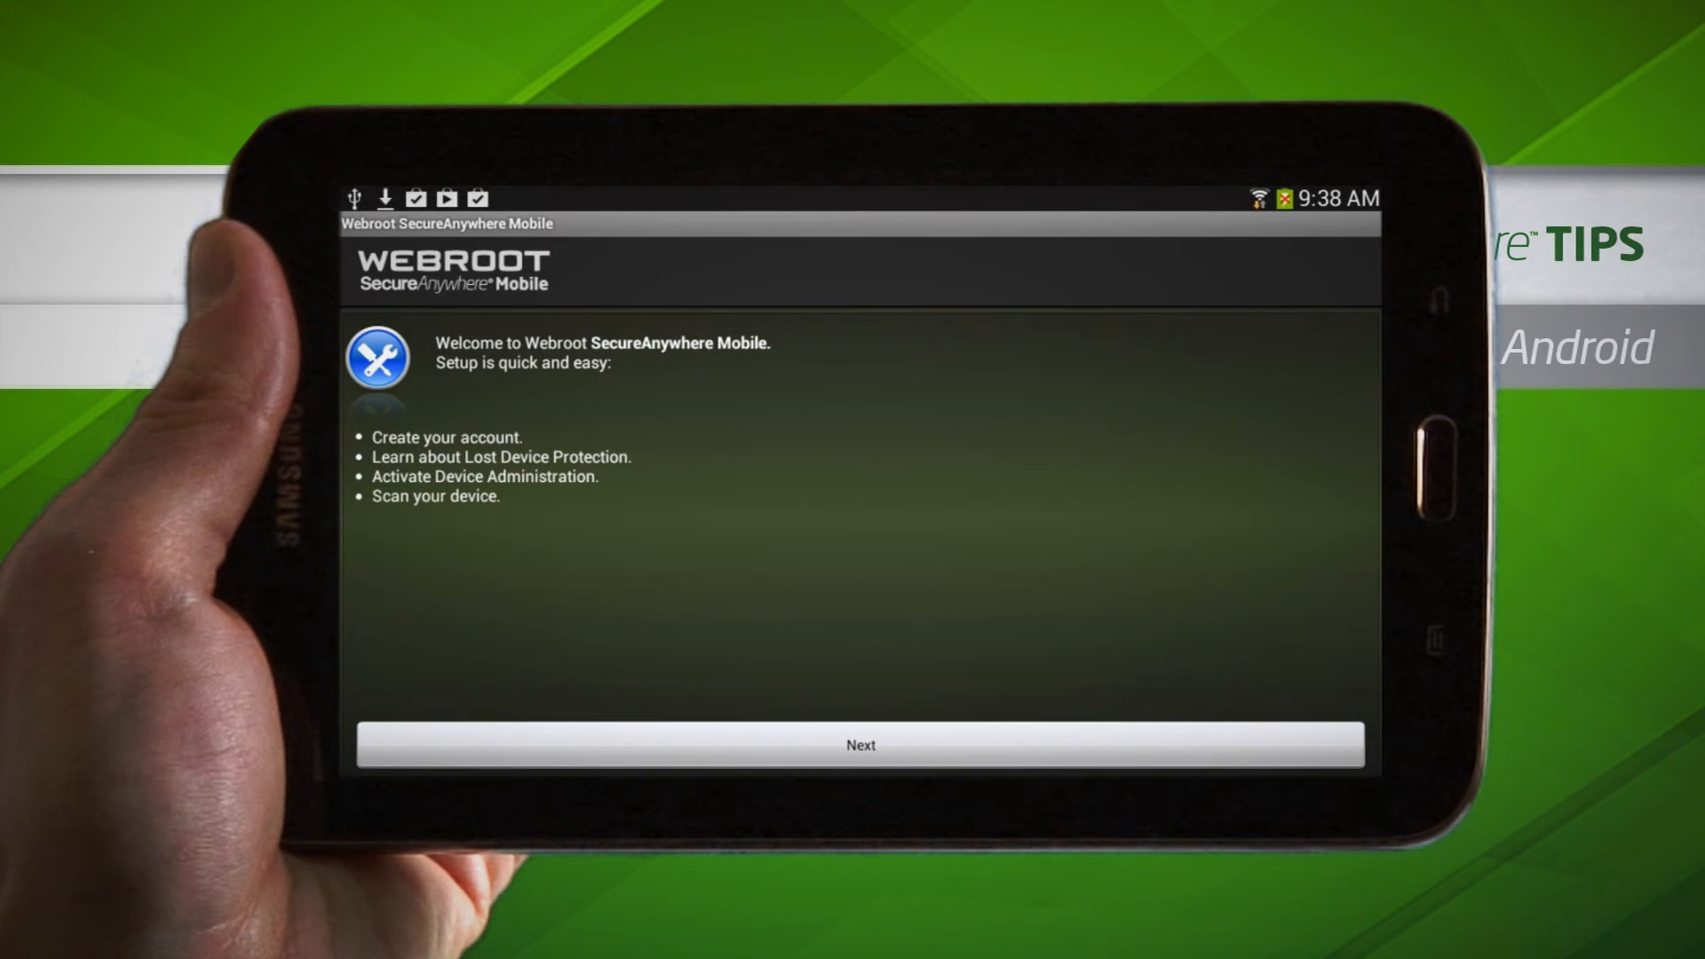
pyautogui.click(859, 744)
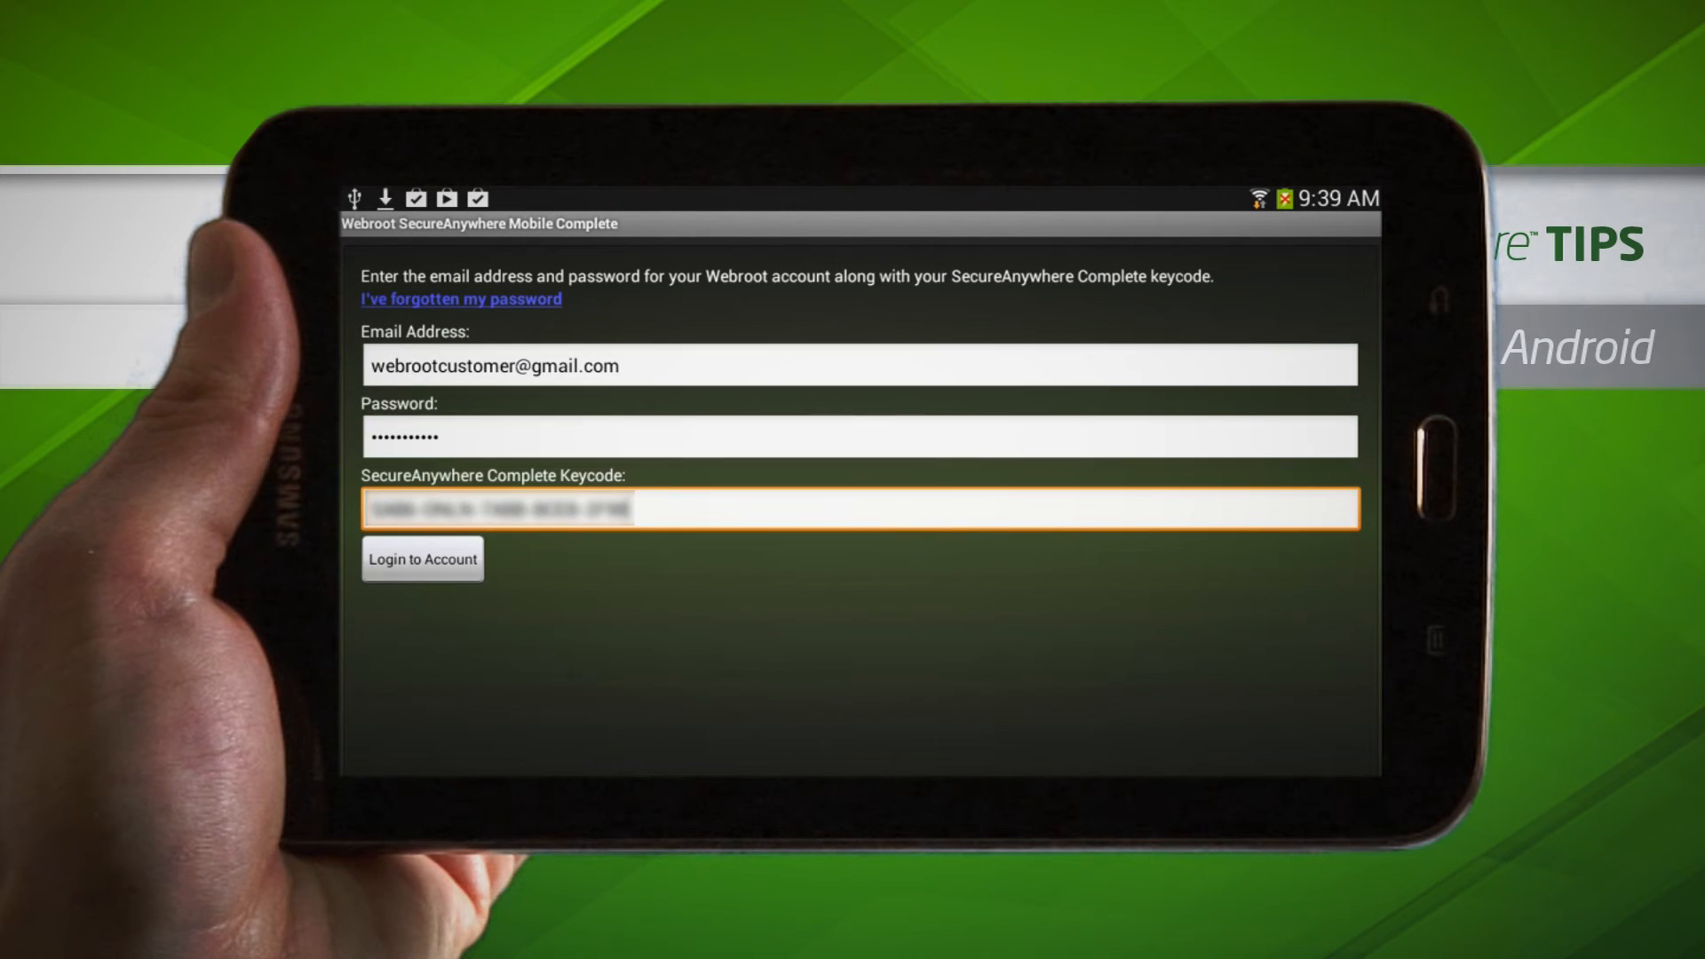
pyautogui.click(422, 559)
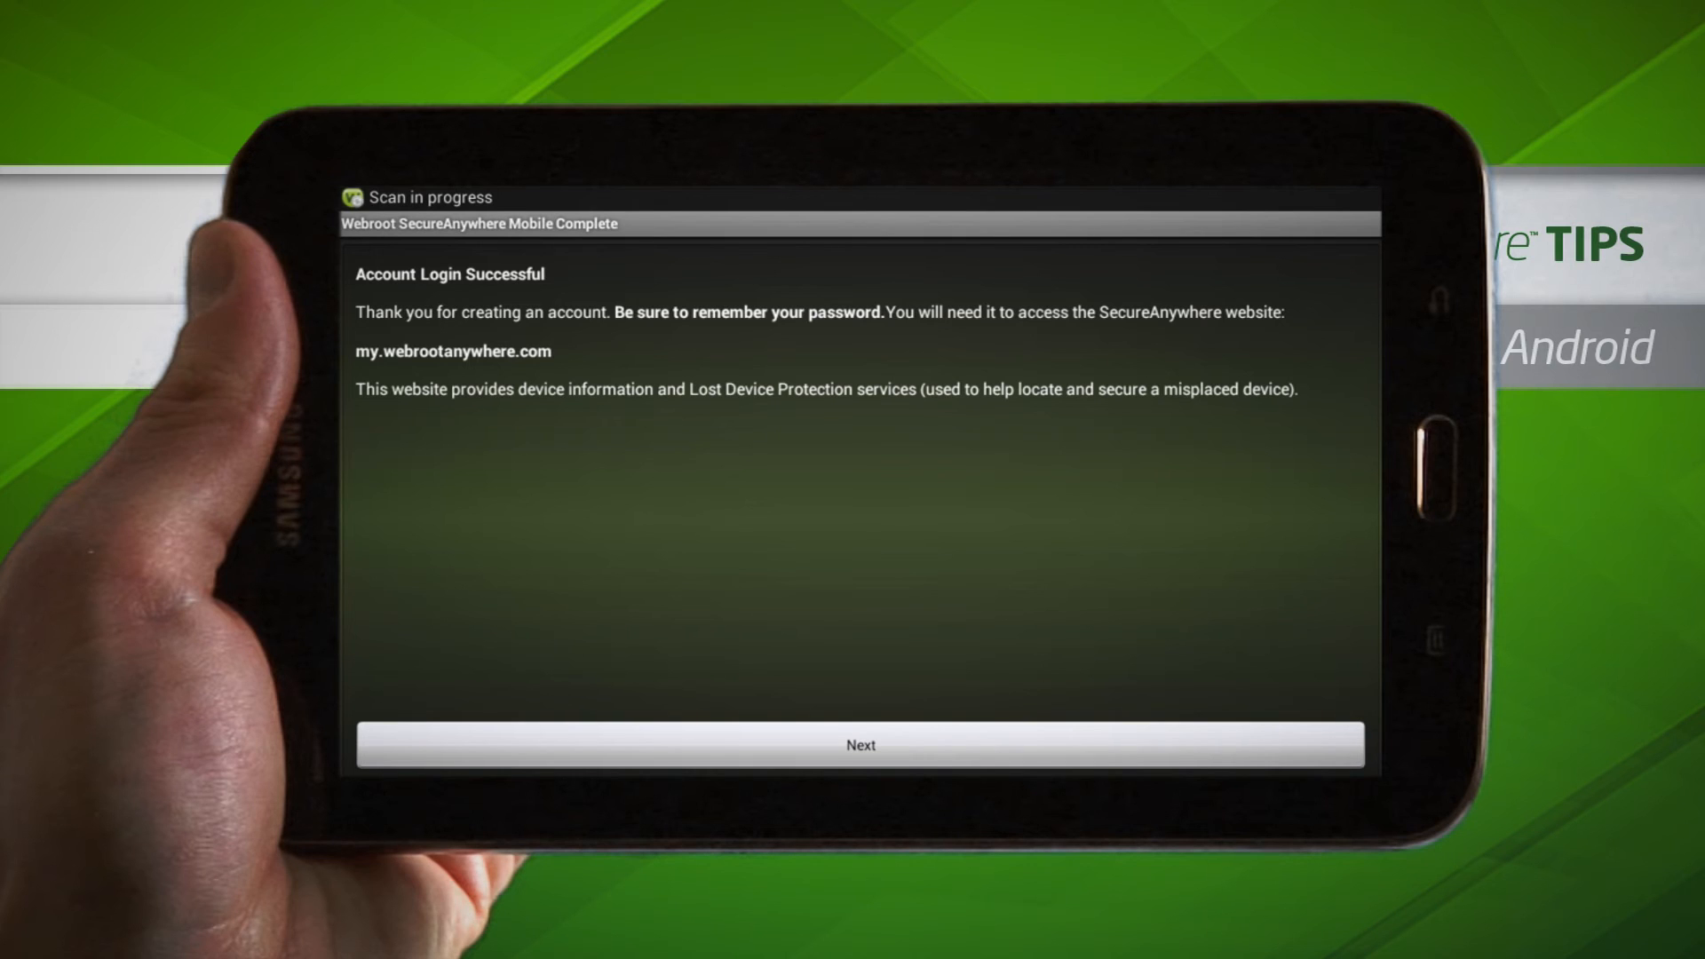
# - Finish setup with device administrator activated so the tablet shows 'You are protected'
pyautogui.click(860, 744)
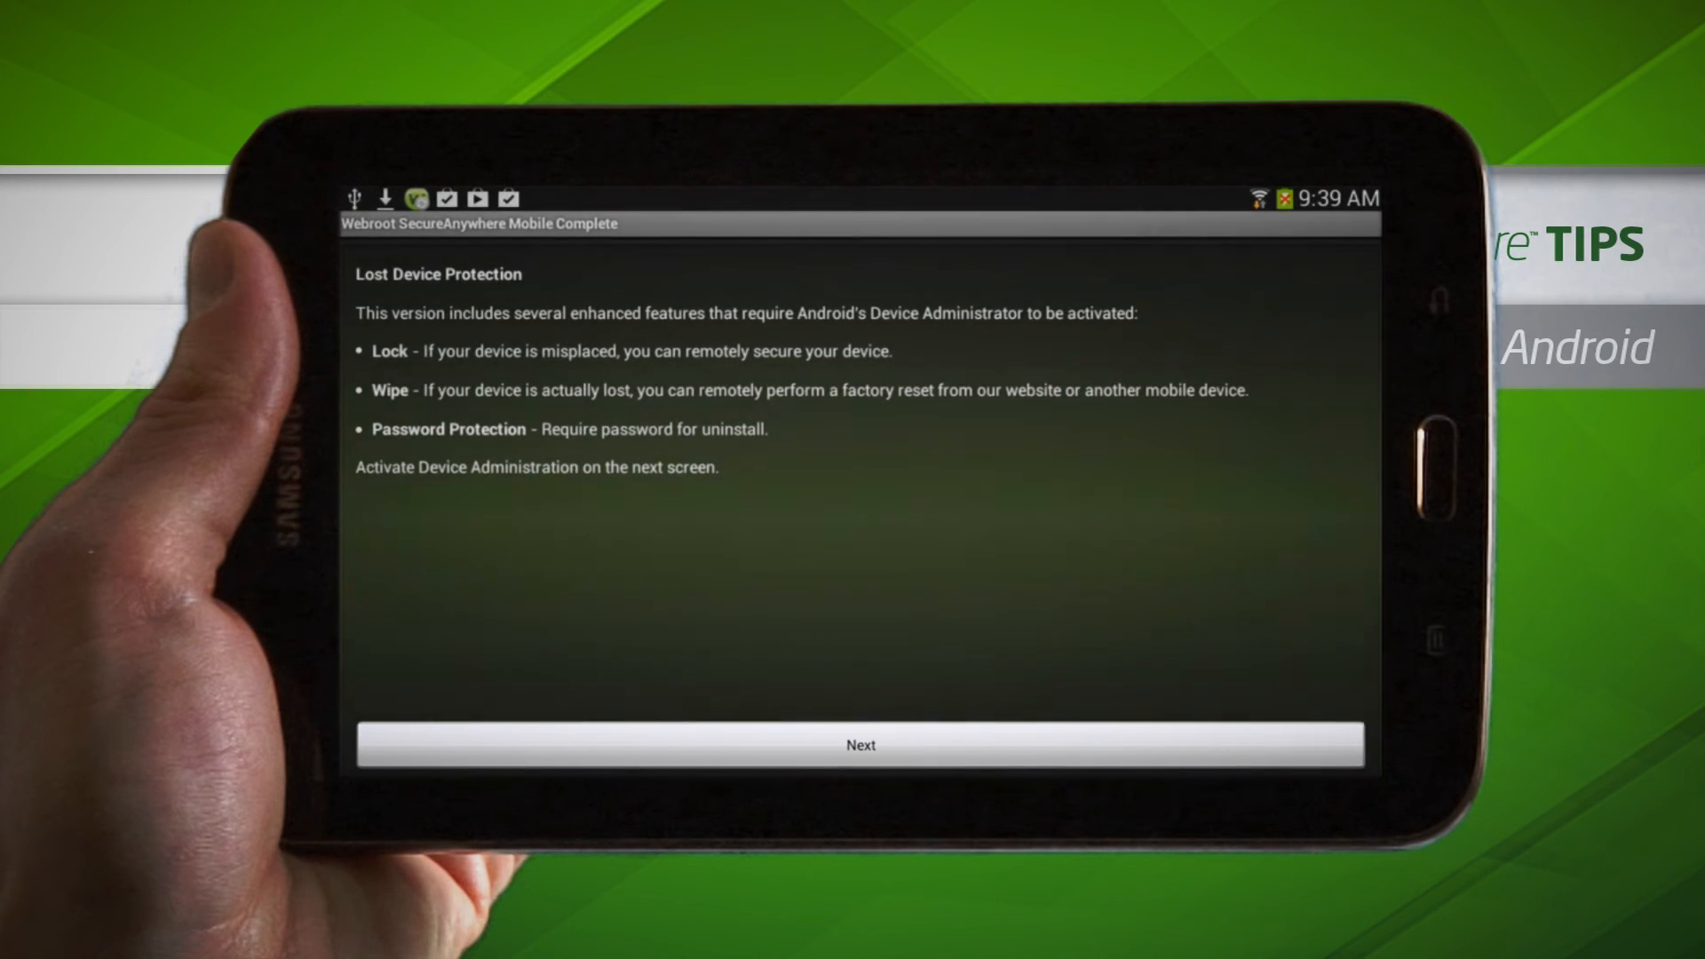
pyautogui.click(859, 745)
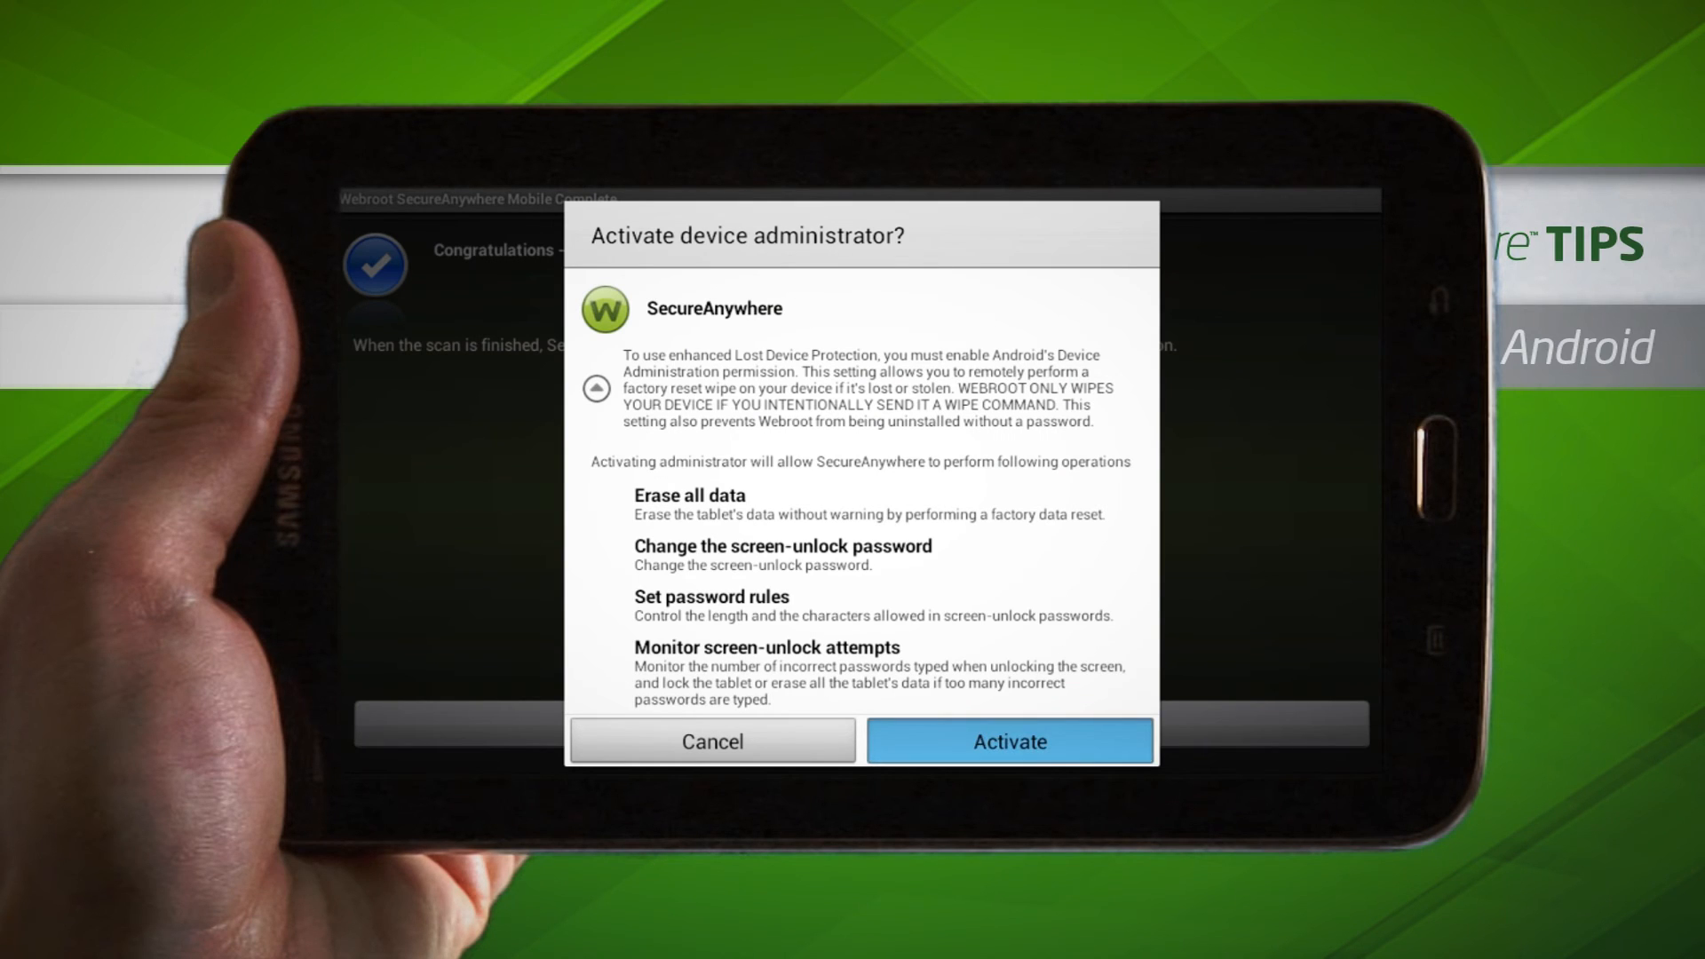
pyautogui.click(1009, 741)
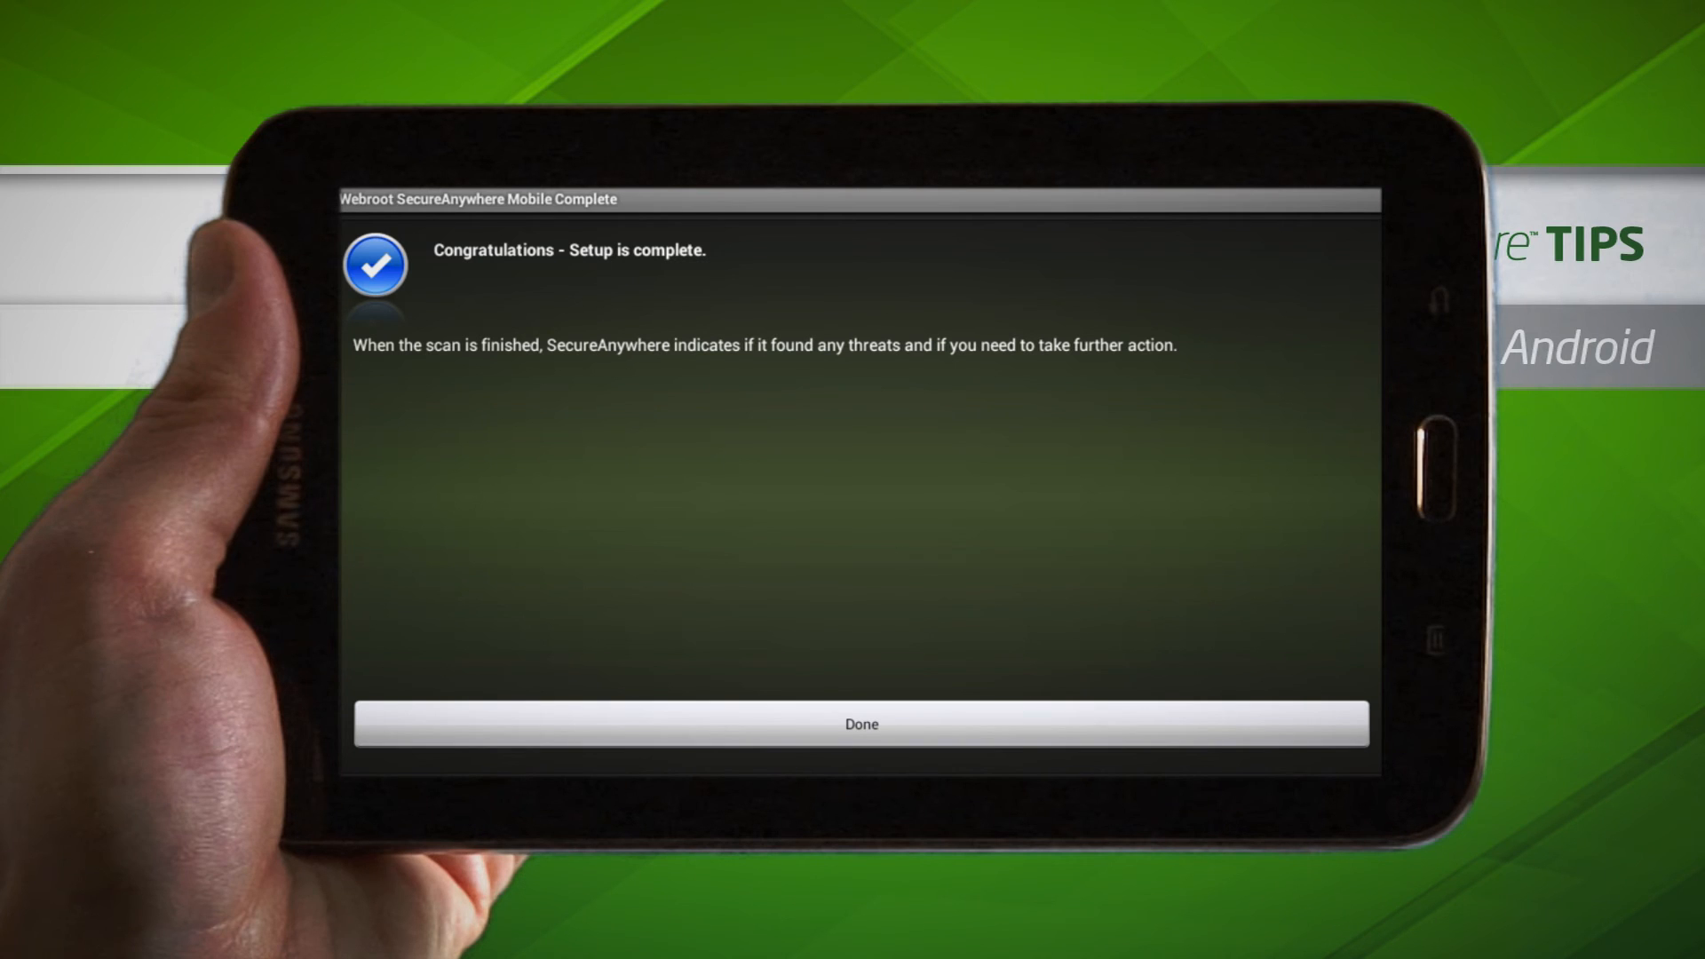
pyautogui.click(859, 723)
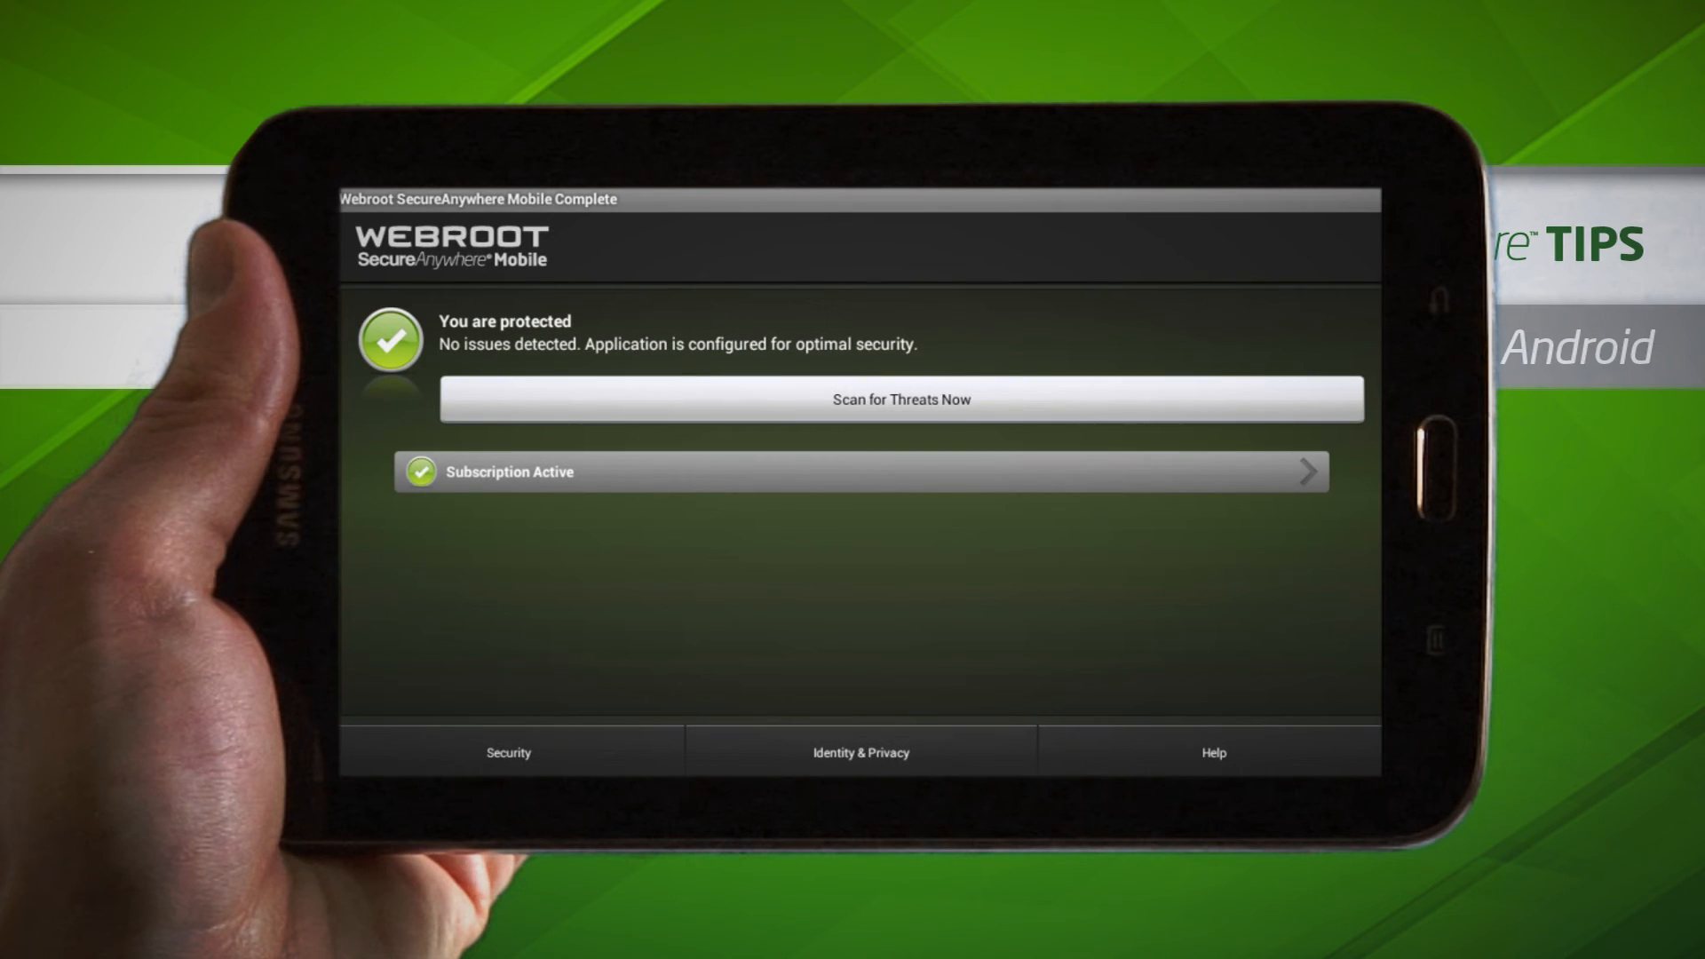